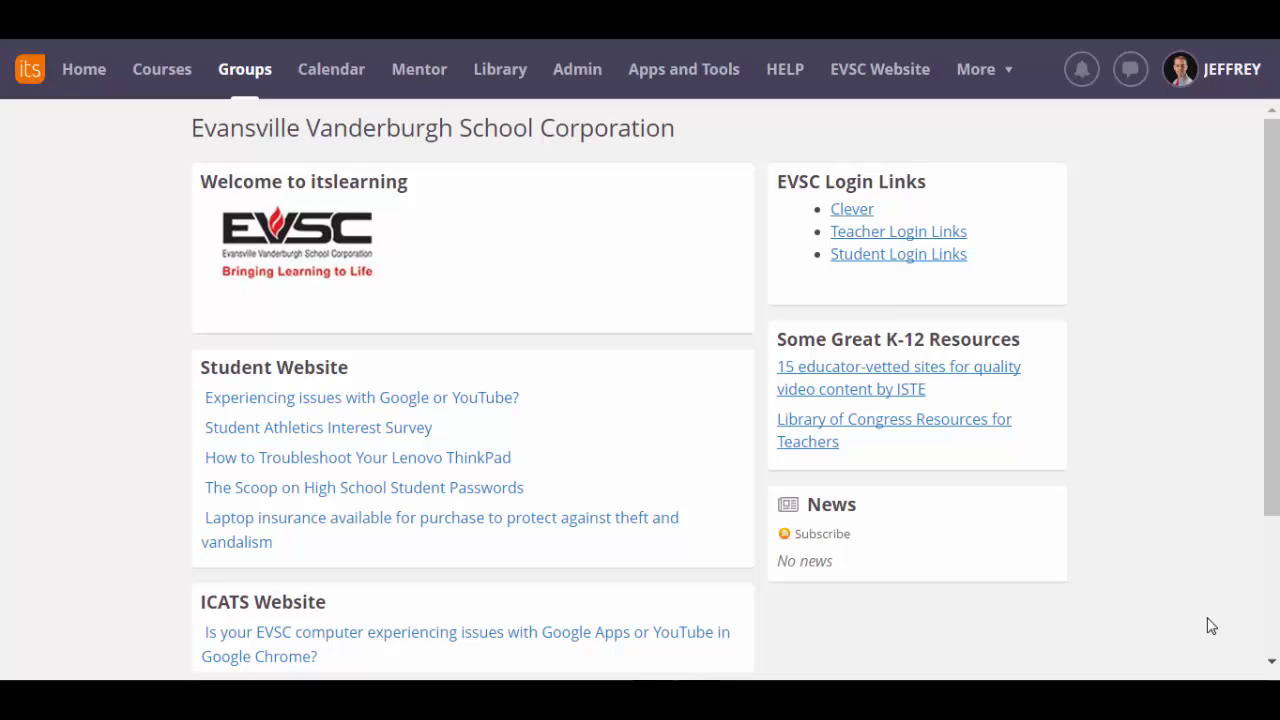
pyautogui.moveTo(178, 115)
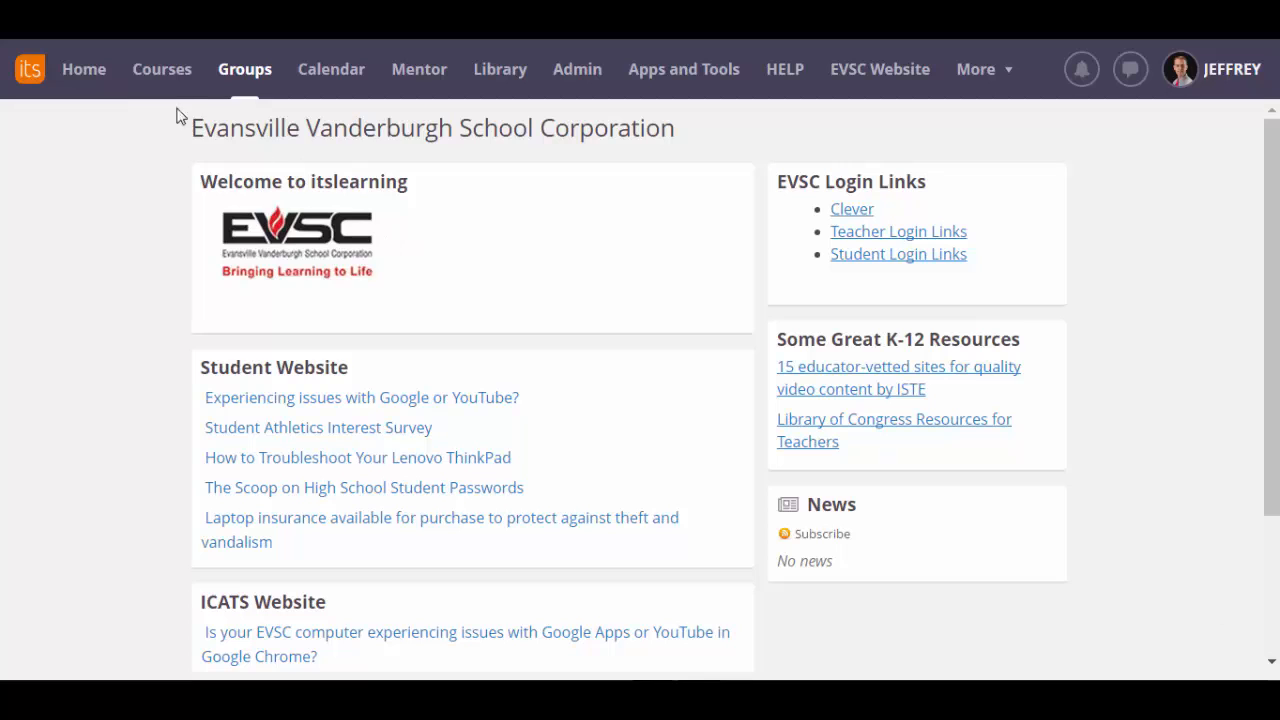
# Step: Open the Courses dropdown listing recent courses like EVSC Life Skills PLC and HECC Demo
pyautogui.click(161, 69)
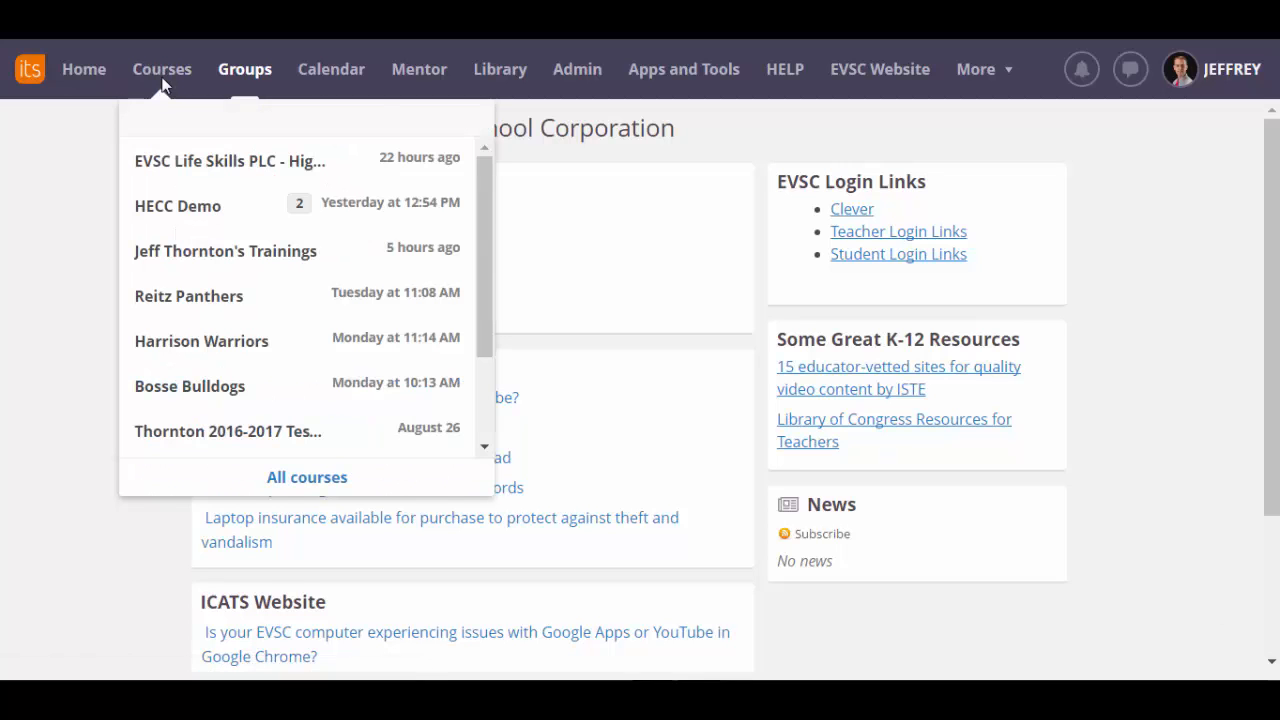
pyautogui.moveTo(307, 477)
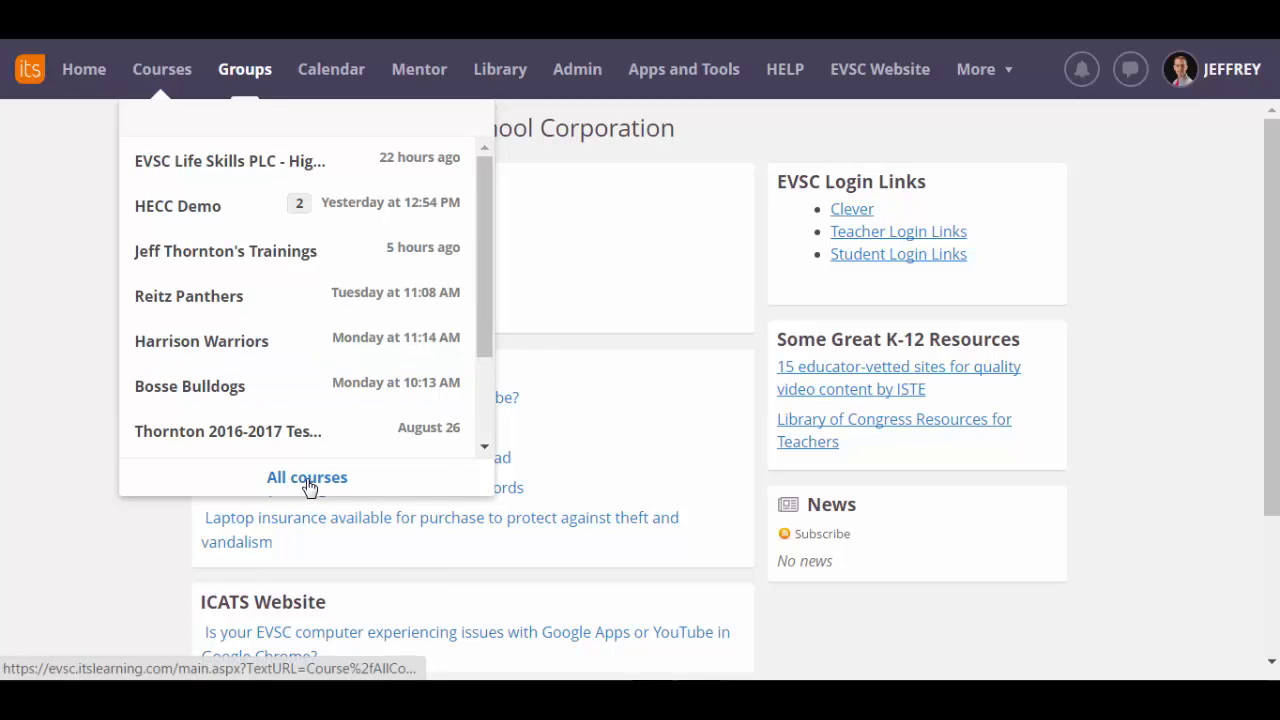
# Step: From All courses, create and save a regular course titled 'My Amazing PLC'
pyautogui.click(306, 477)
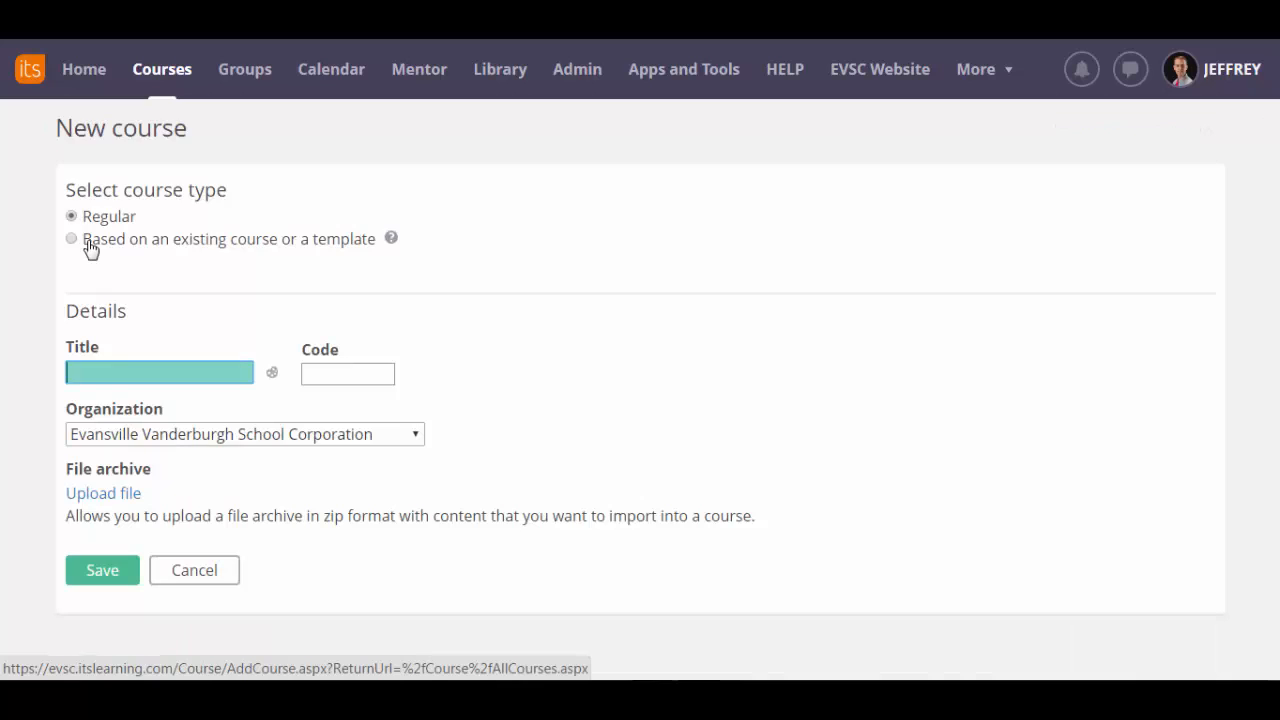
pyautogui.click(160, 372)
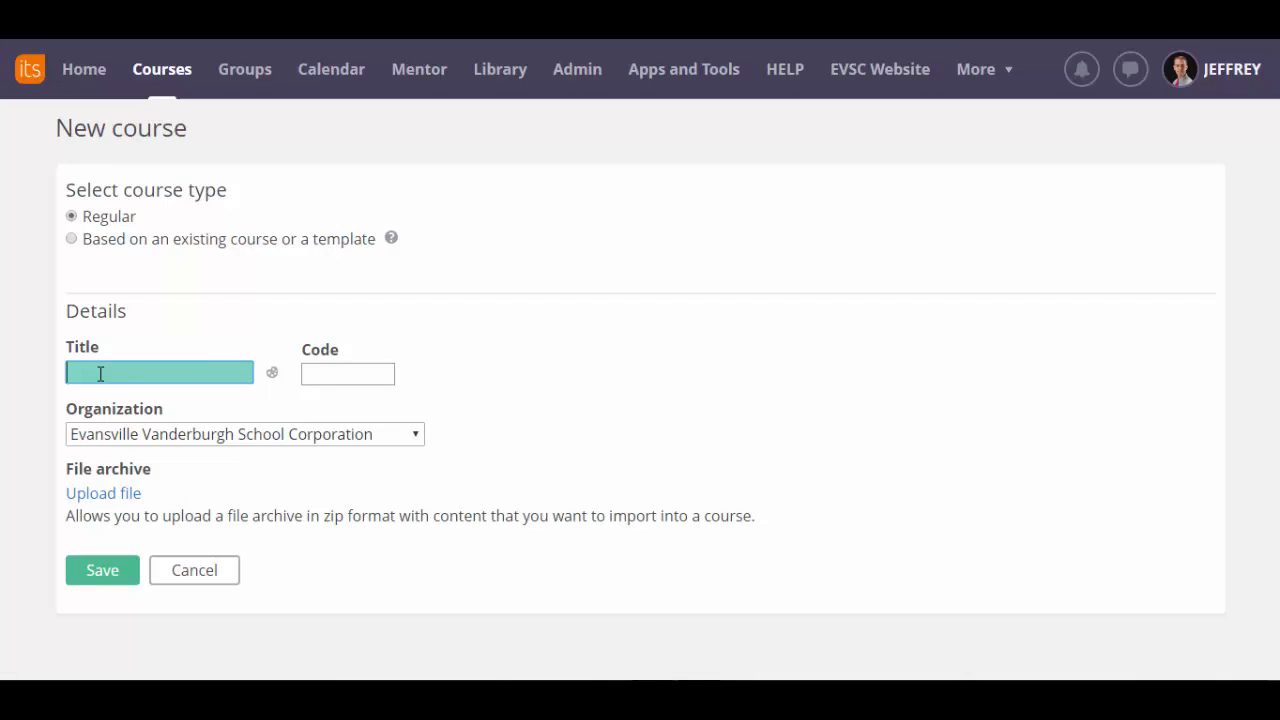
pyautogui.write('My')
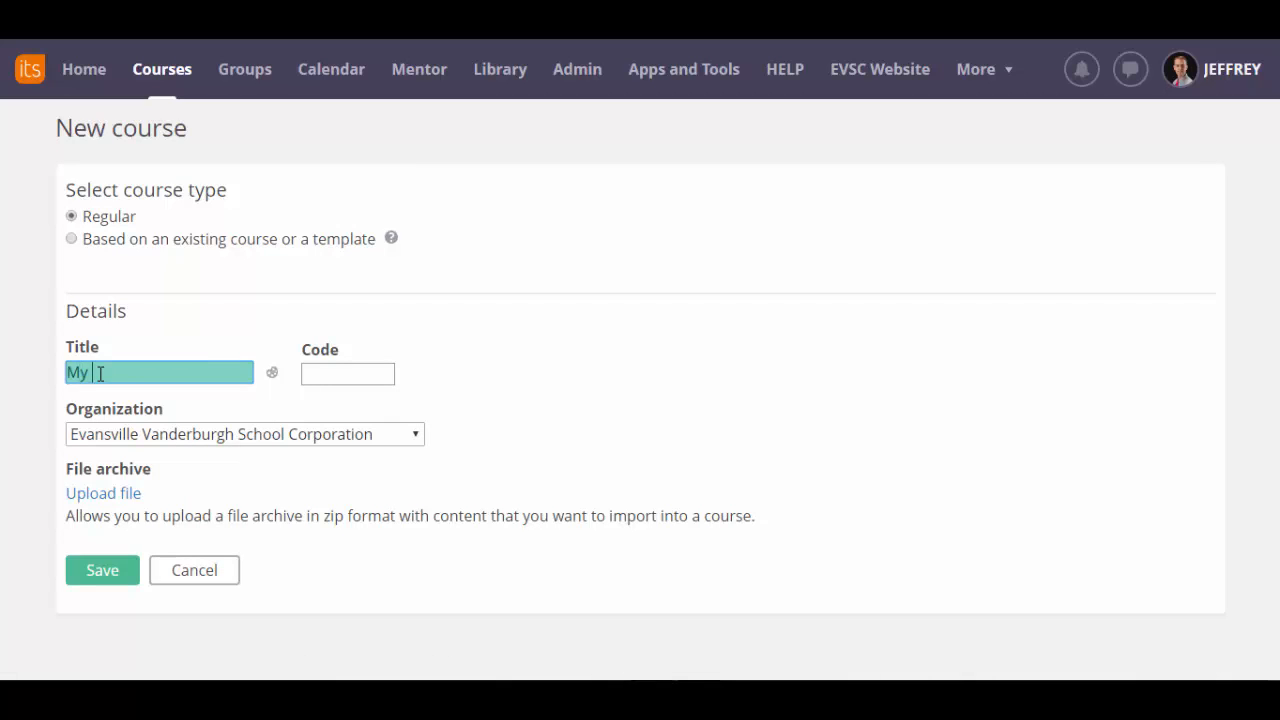
pyautogui.write('Amazing PLC')
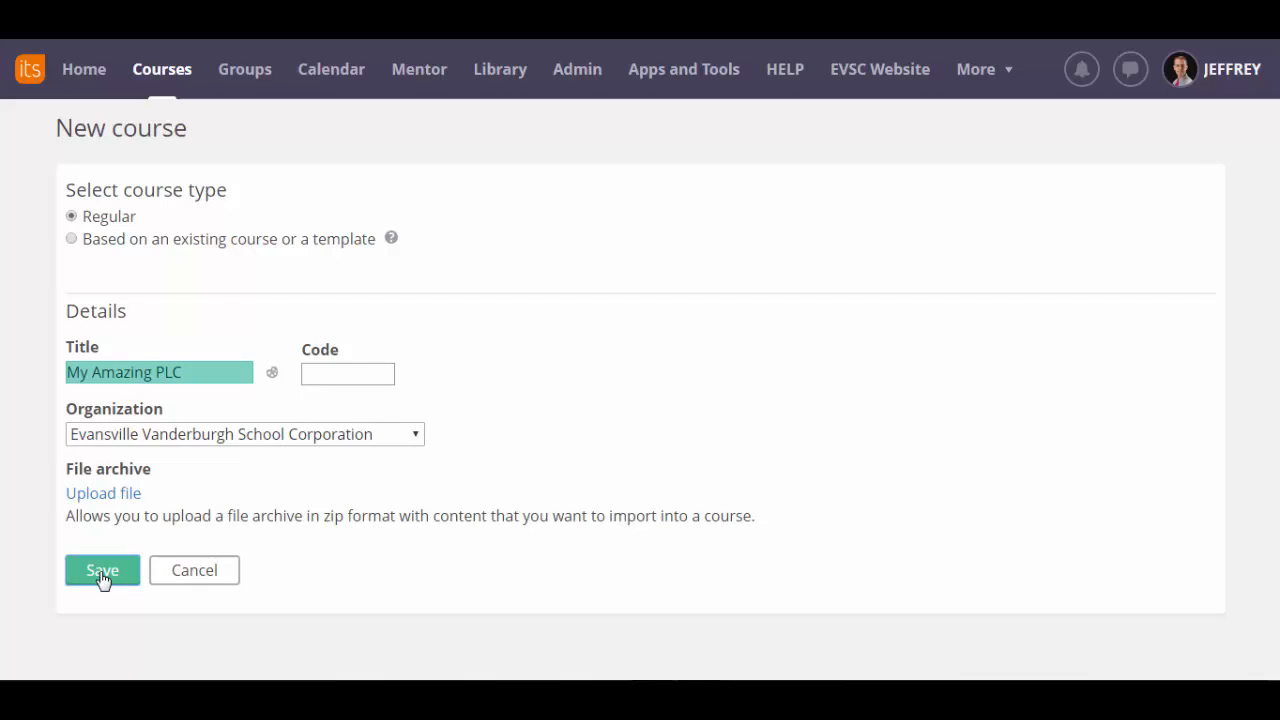
pyautogui.click(102, 570)
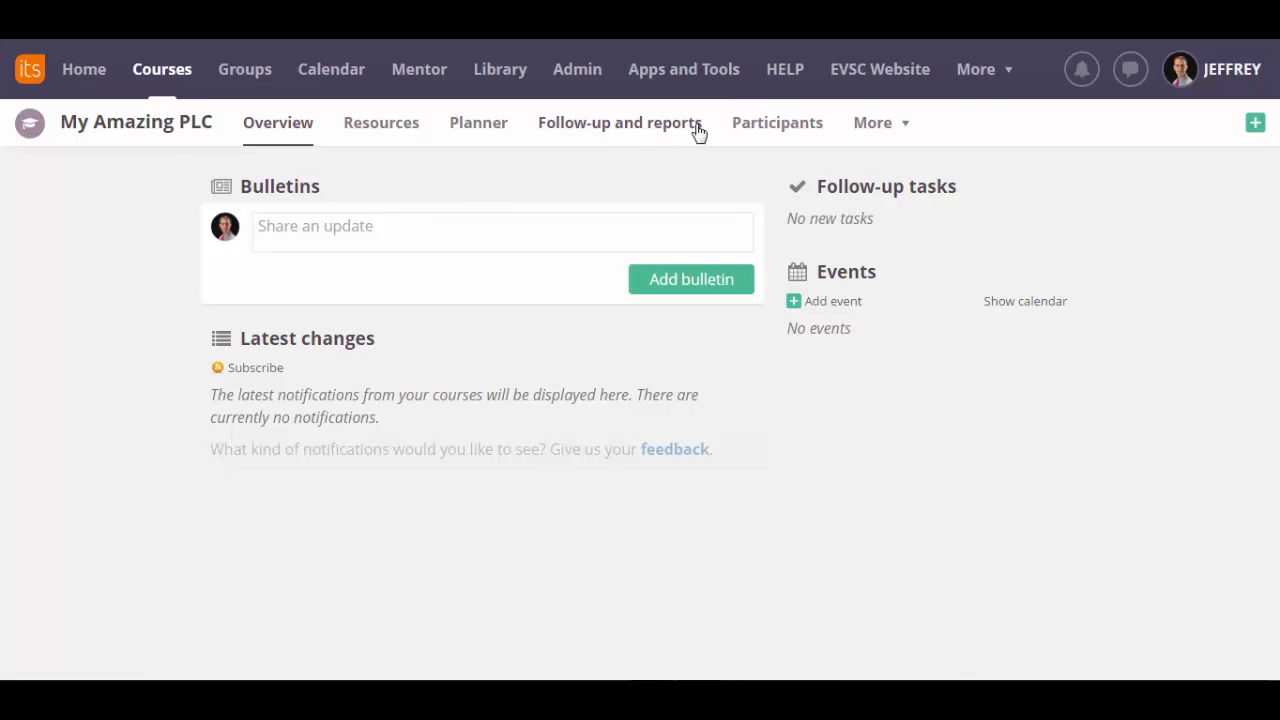
pyautogui.moveTo(777, 122)
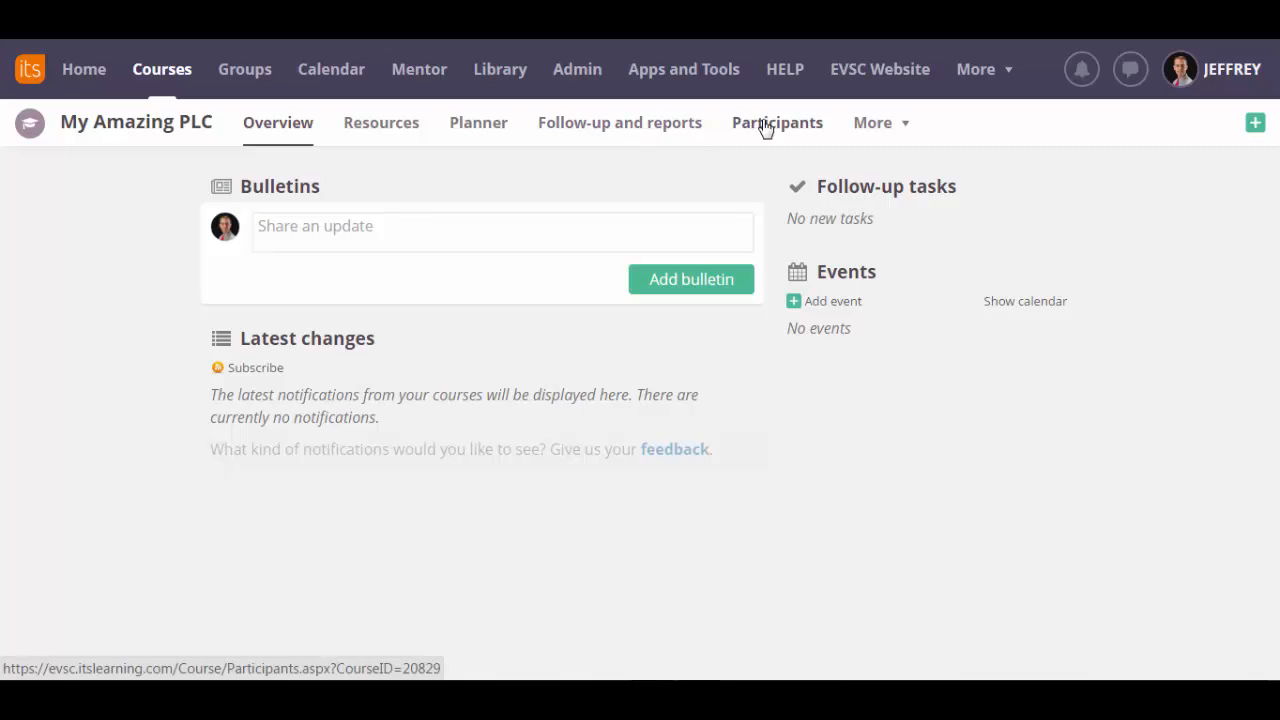
pyautogui.moveTo(779, 130)
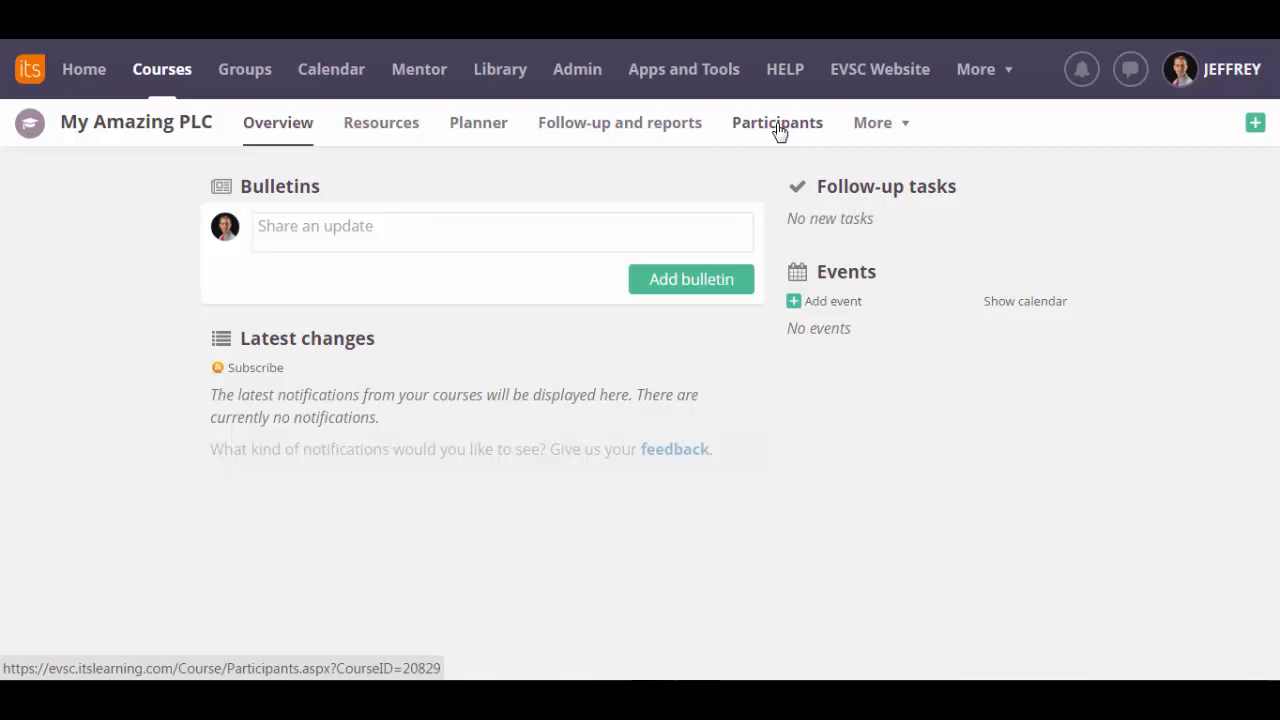
# Step: Show My Amazing PLC's participants, with Jeffrey Thornton as sole administrator
pyautogui.click(777, 122)
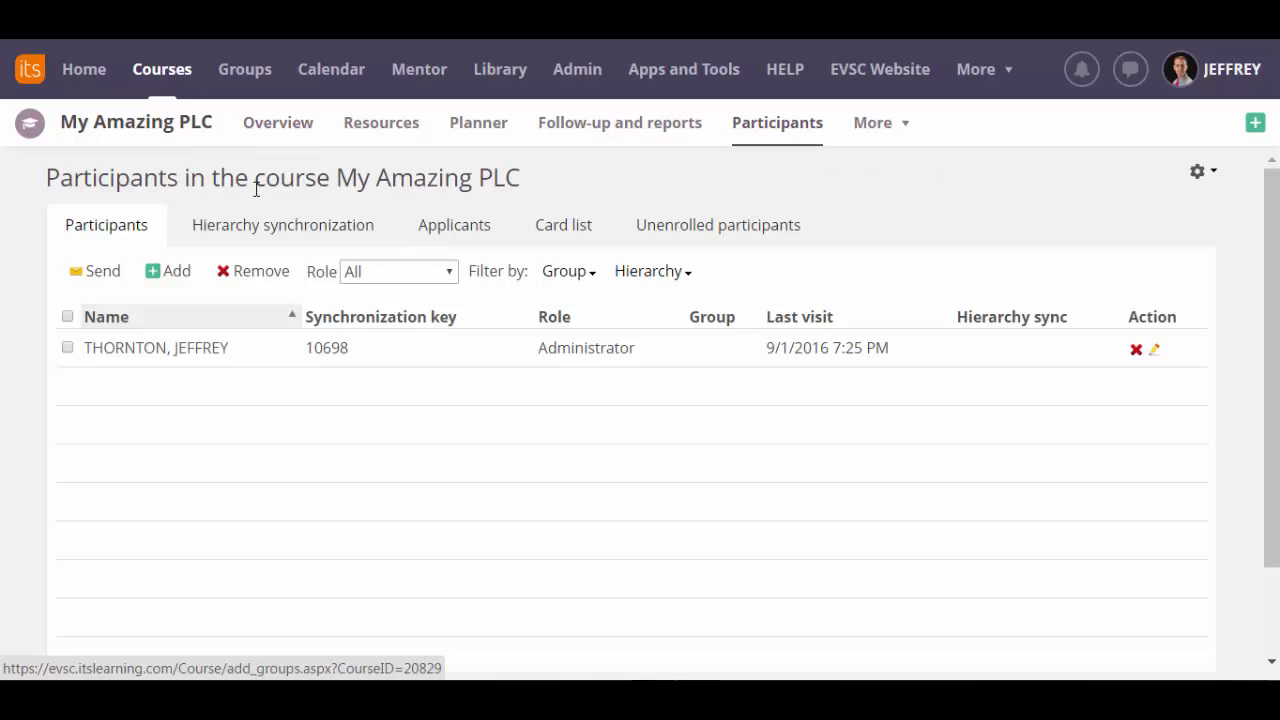
pyautogui.moveTo(175, 271)
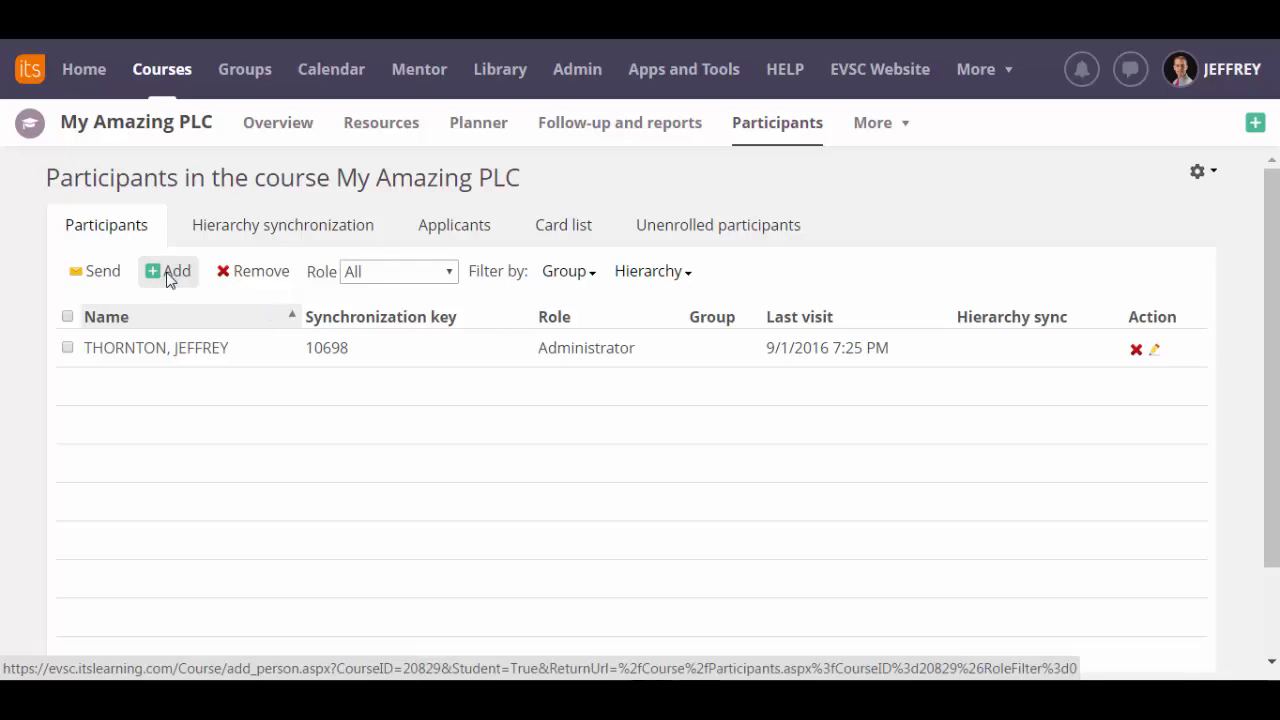
# Step: Search for people to add by last name 'student', listing eight users
pyautogui.click(168, 271)
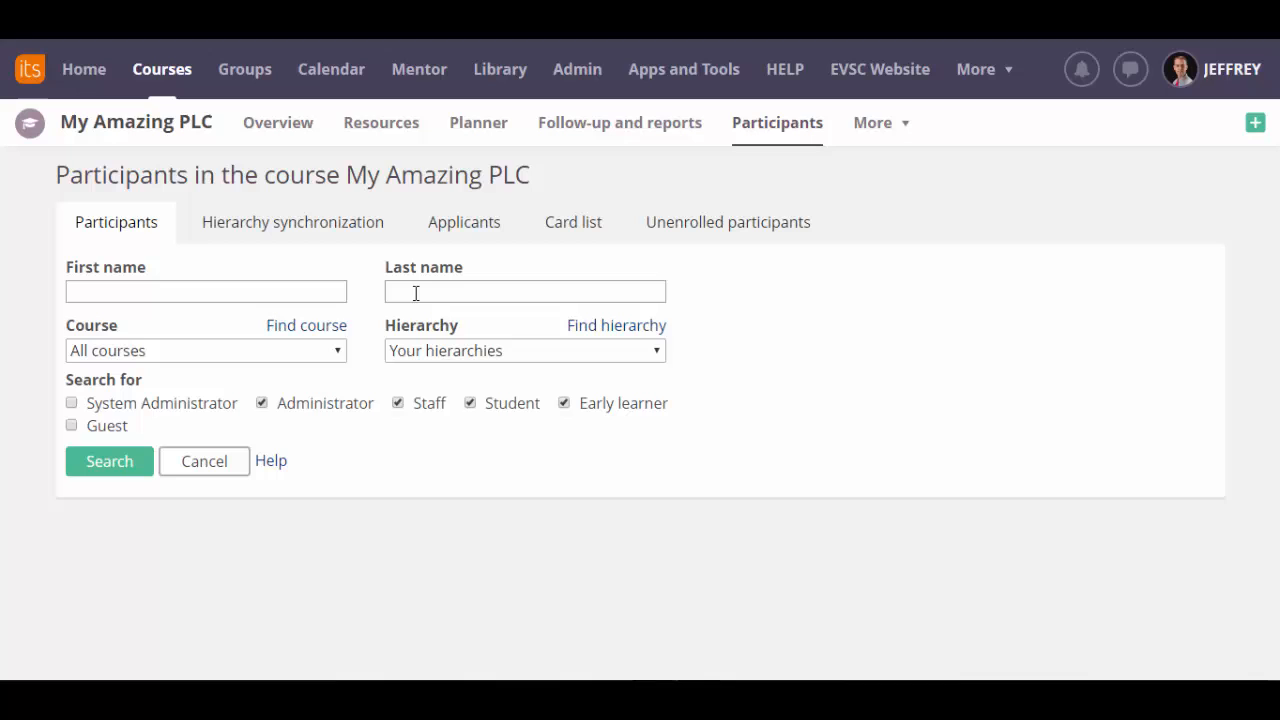
pyautogui.write('stu')
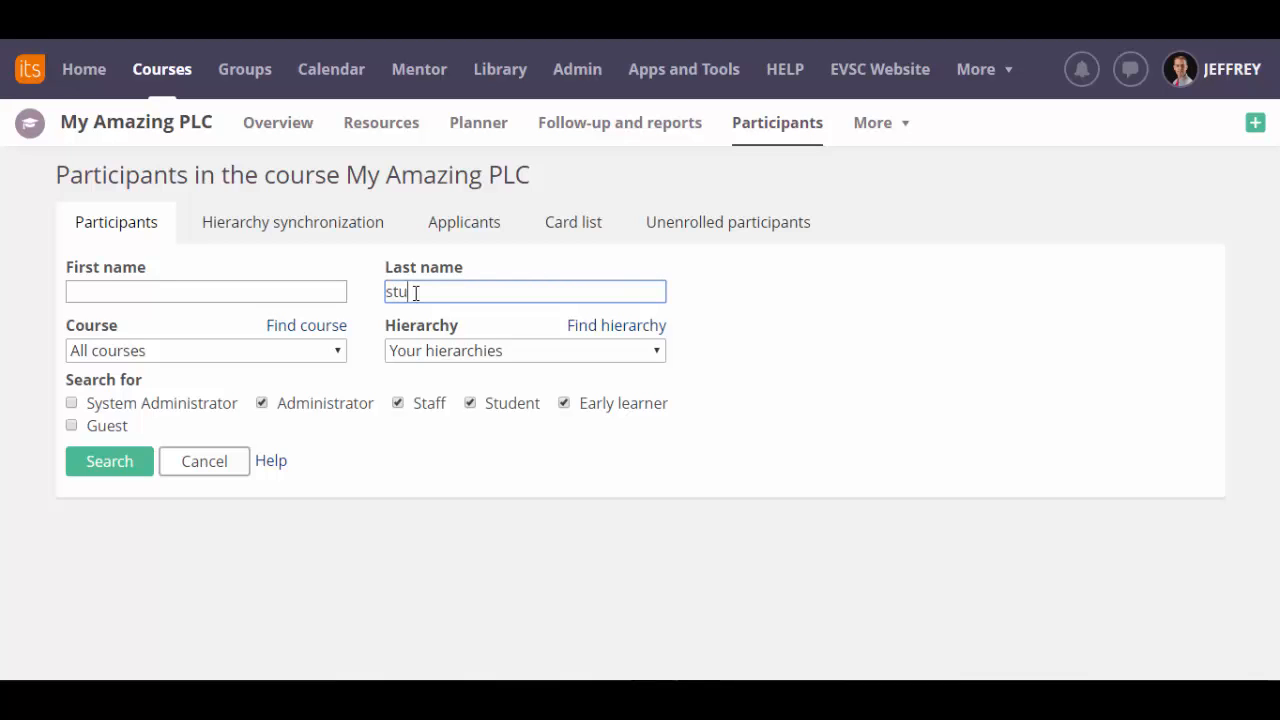
pyautogui.write('dent')
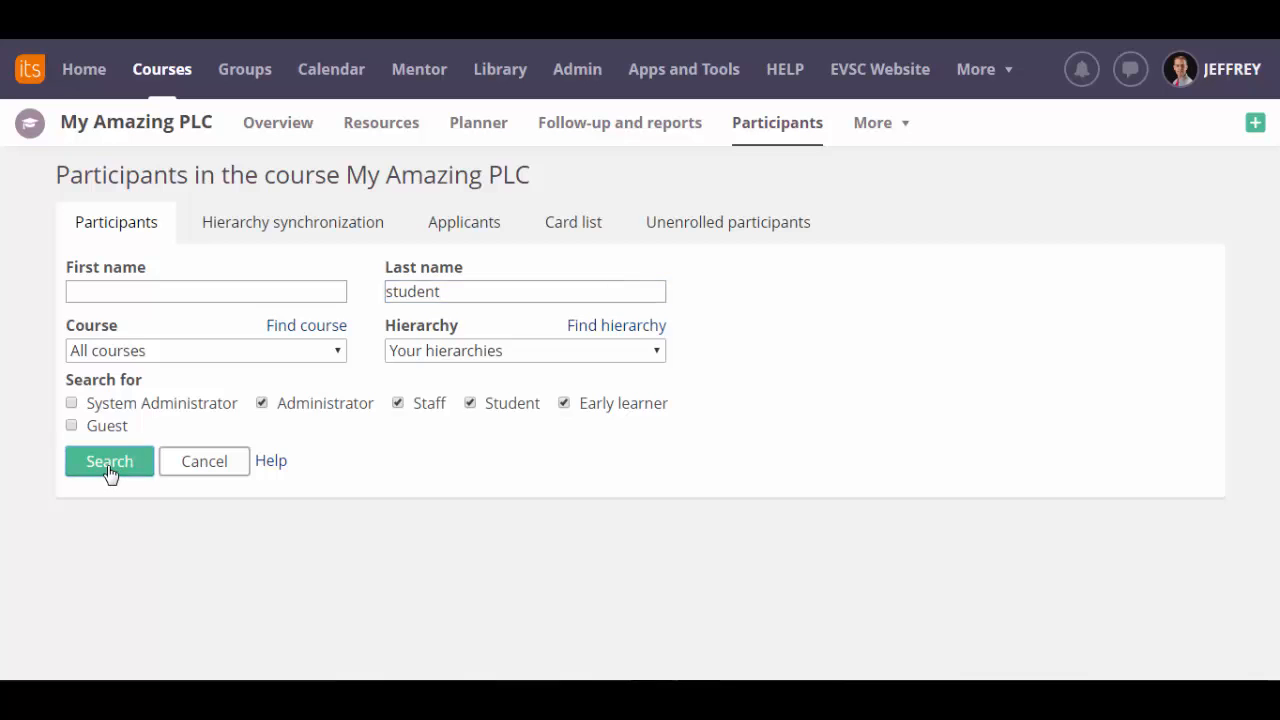
pyautogui.click(109, 461)
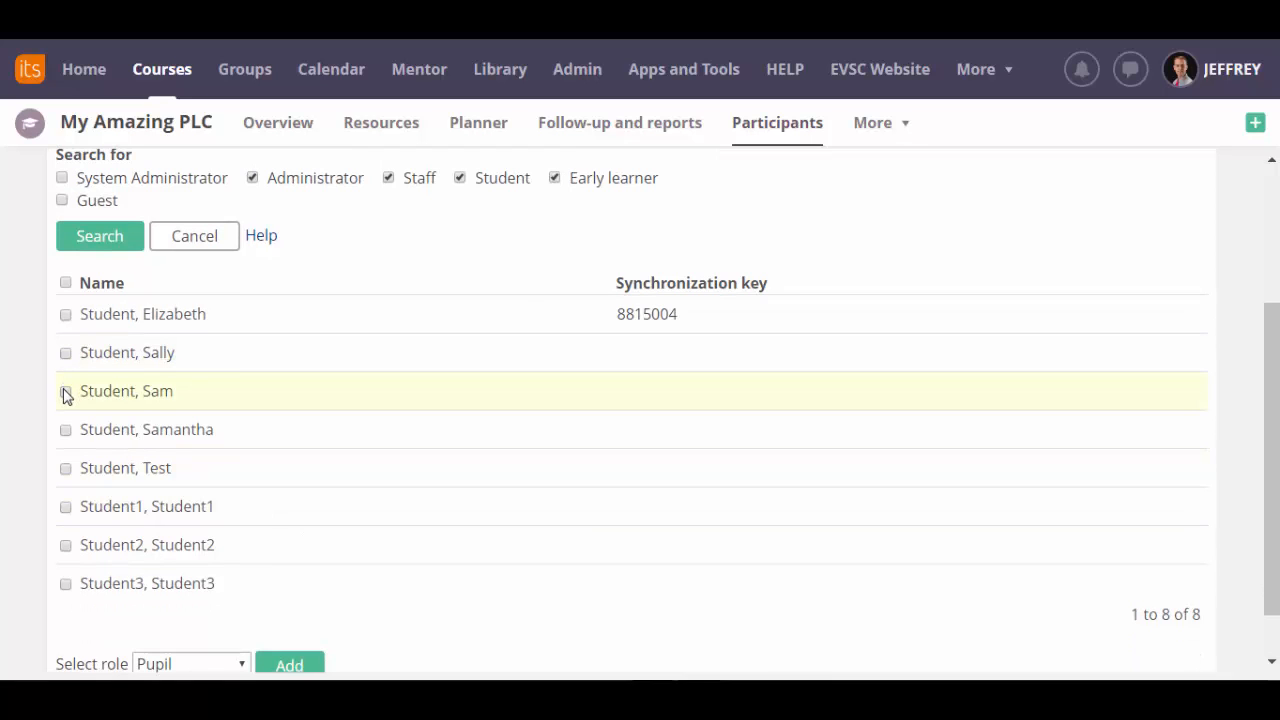
# Step: Select the third result, Sam Student, and assign the Administrator role
pyautogui.click(65, 391)
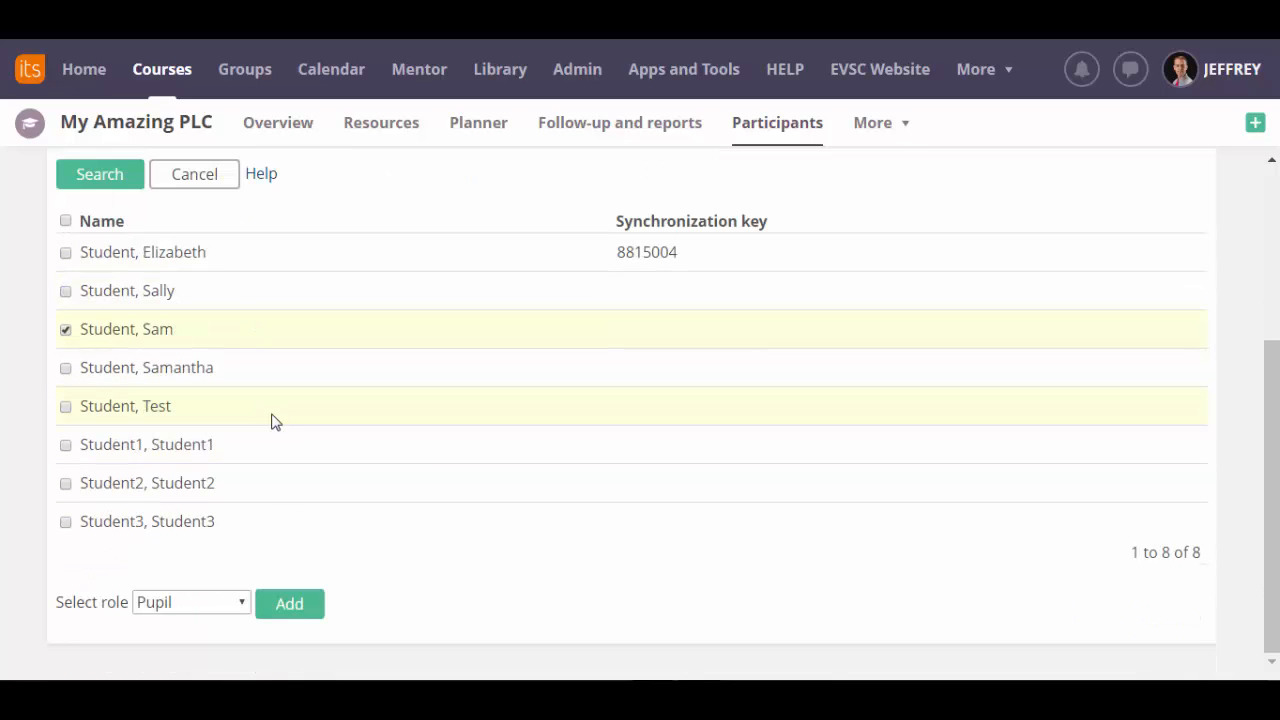
pyautogui.click(190, 602)
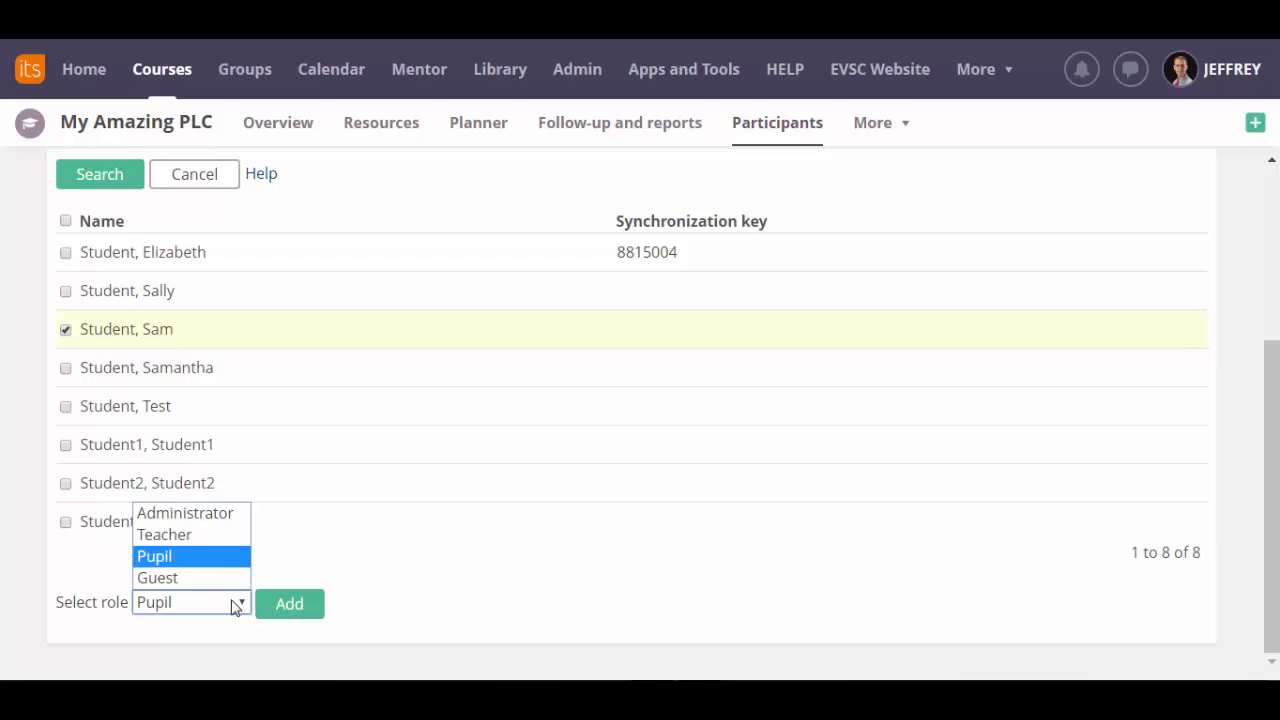
pyautogui.moveTo(185, 513)
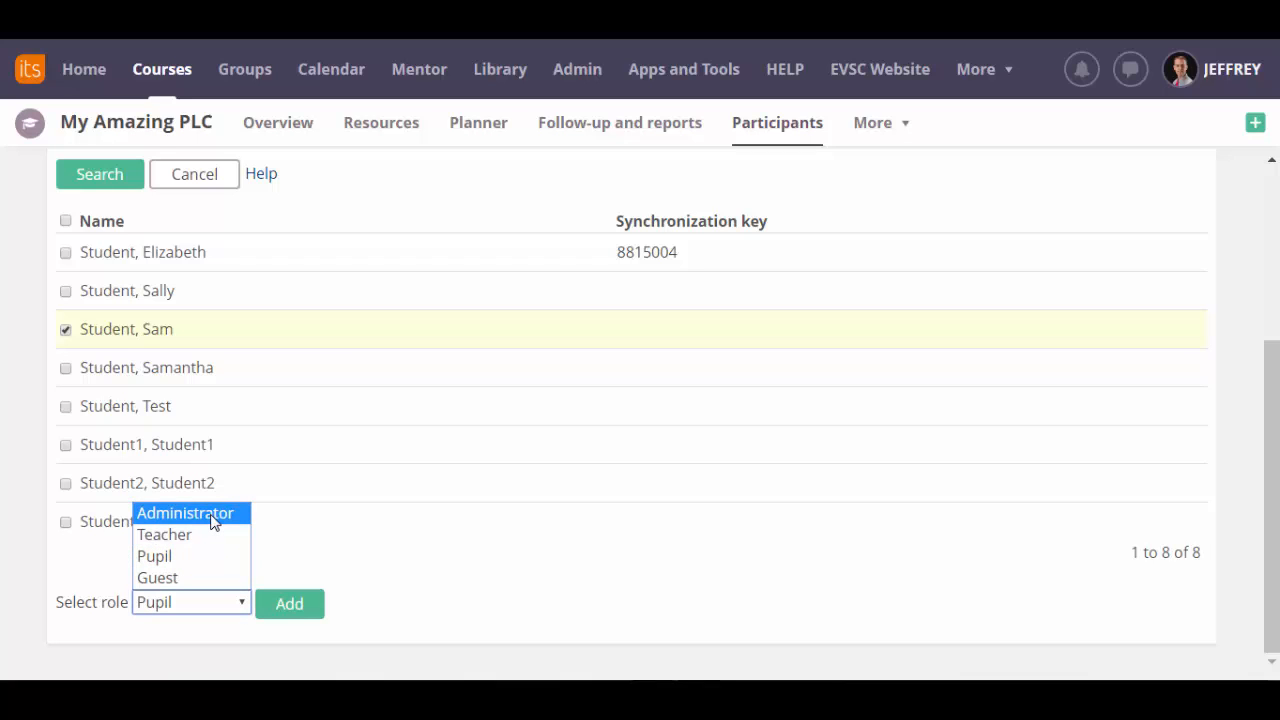
pyautogui.click(185, 513)
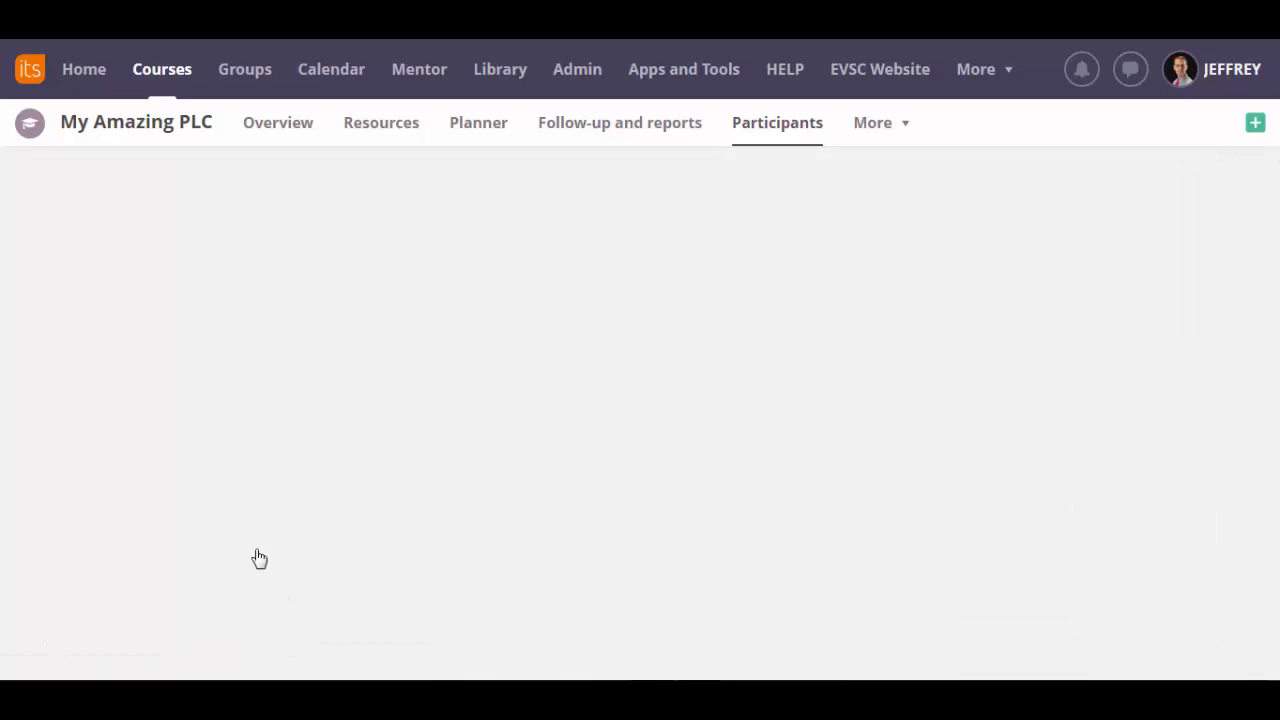
# Step: Add Sam Student as administrator, refresh the participants list, and open the More menu
pyautogui.click(777, 122)
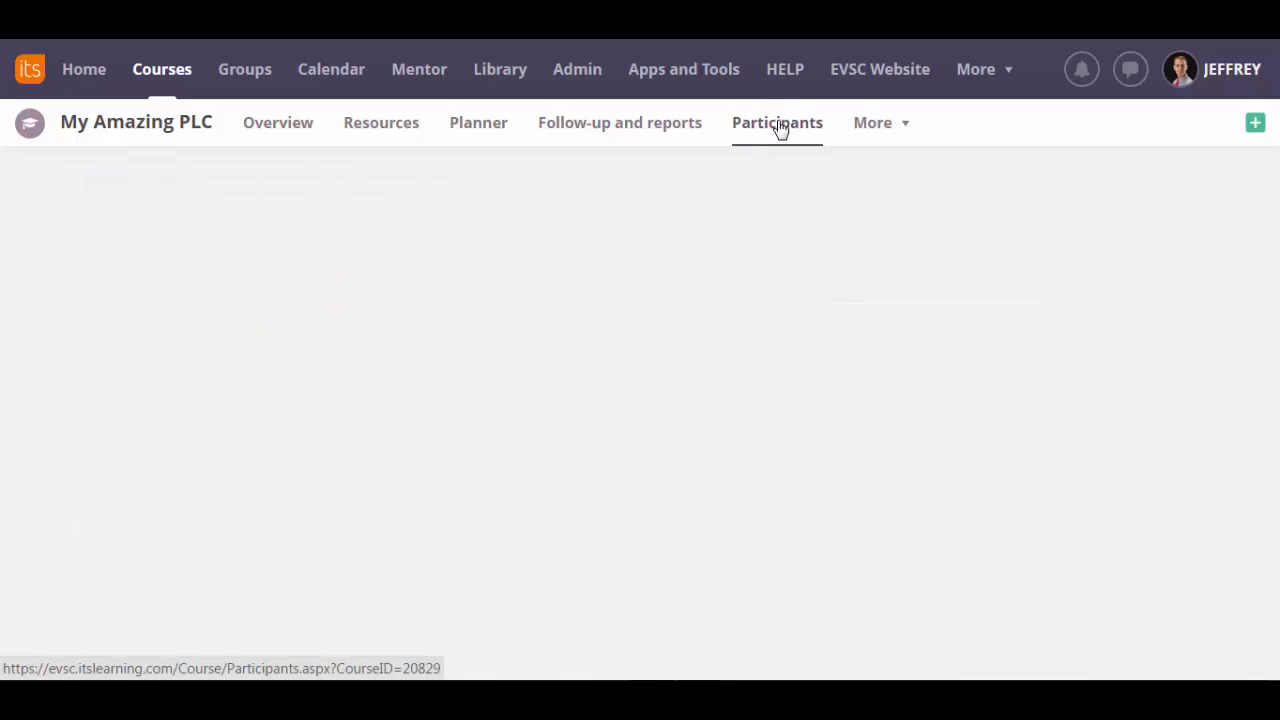
pyautogui.click(777, 122)
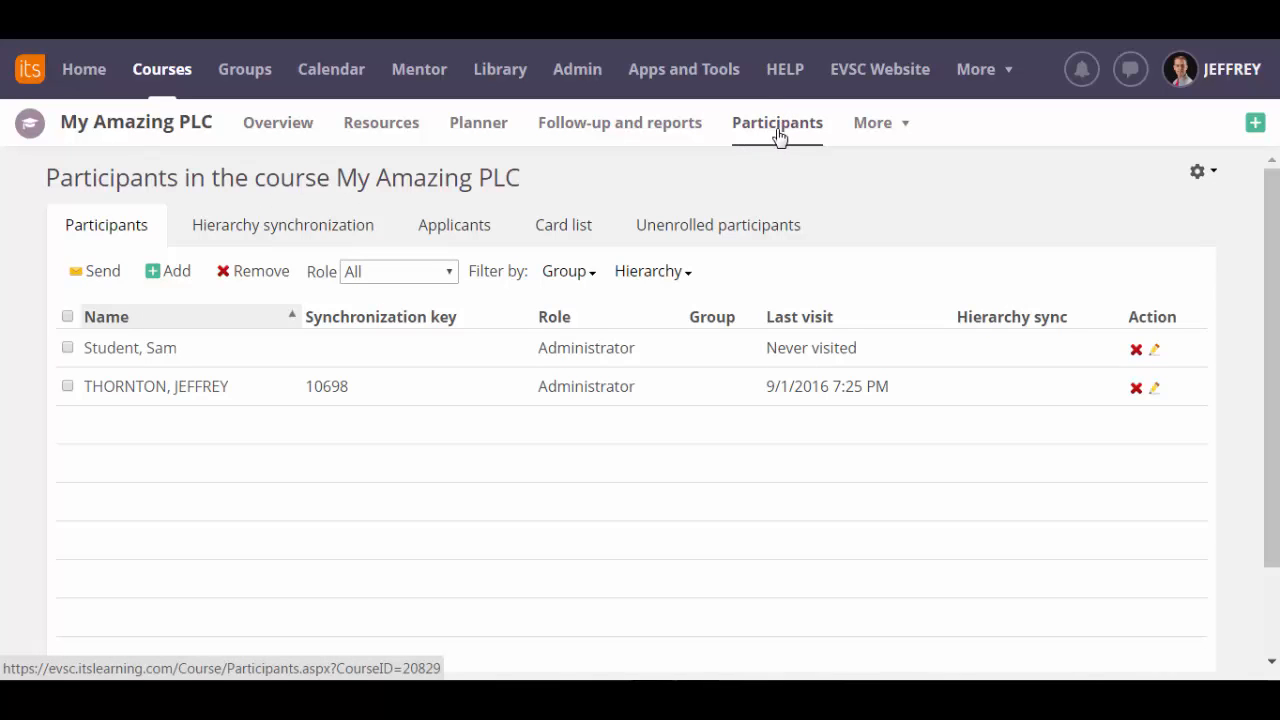
pyautogui.moveTo(165, 347)
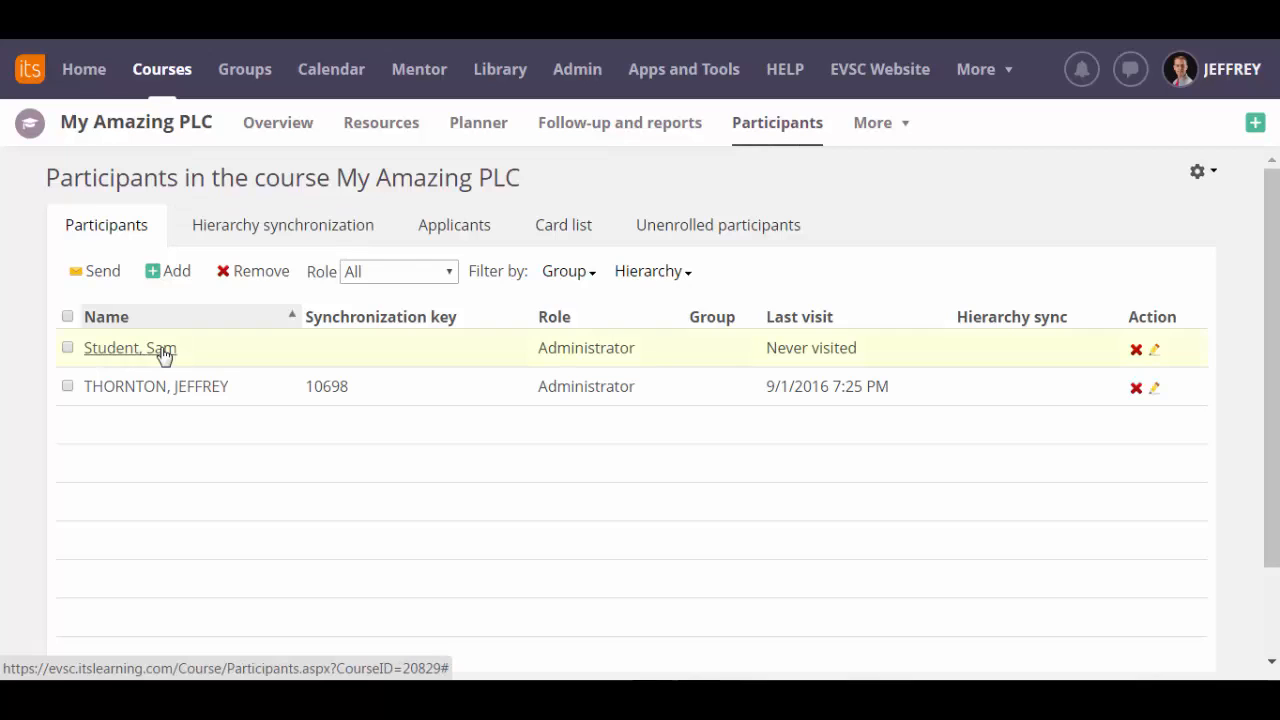
pyautogui.moveTo(333, 463)
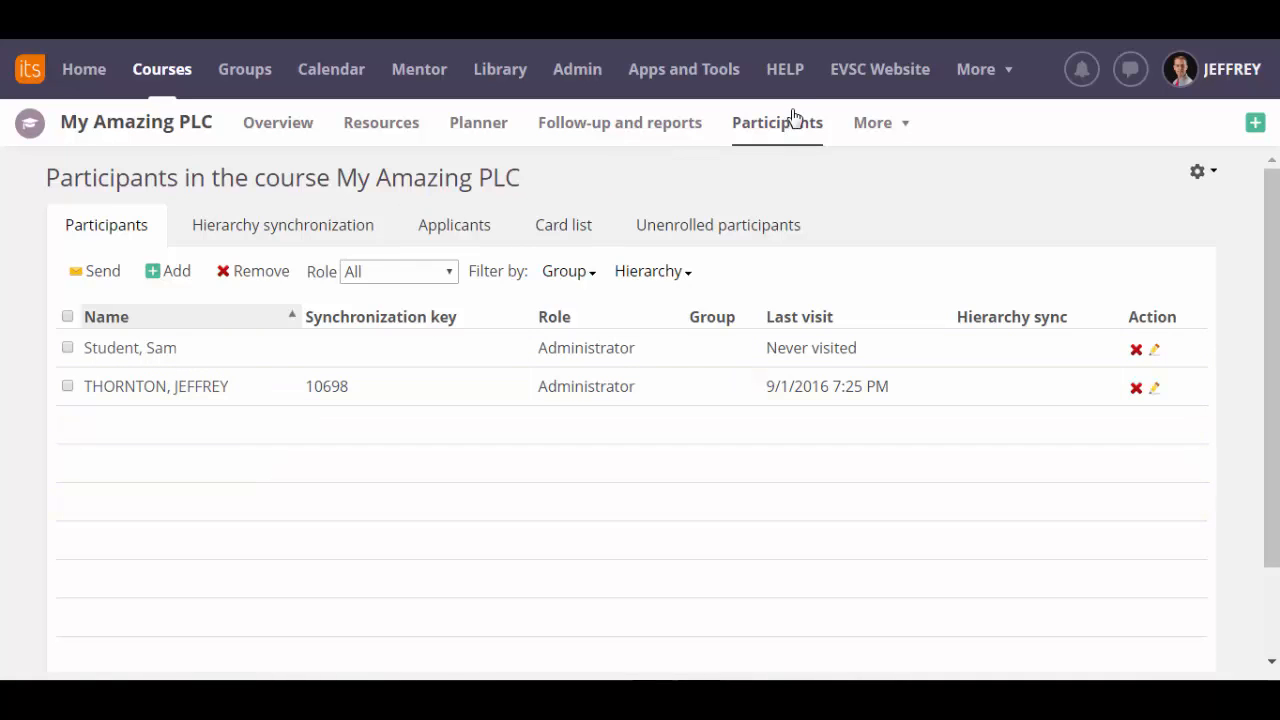
pyautogui.click(876, 122)
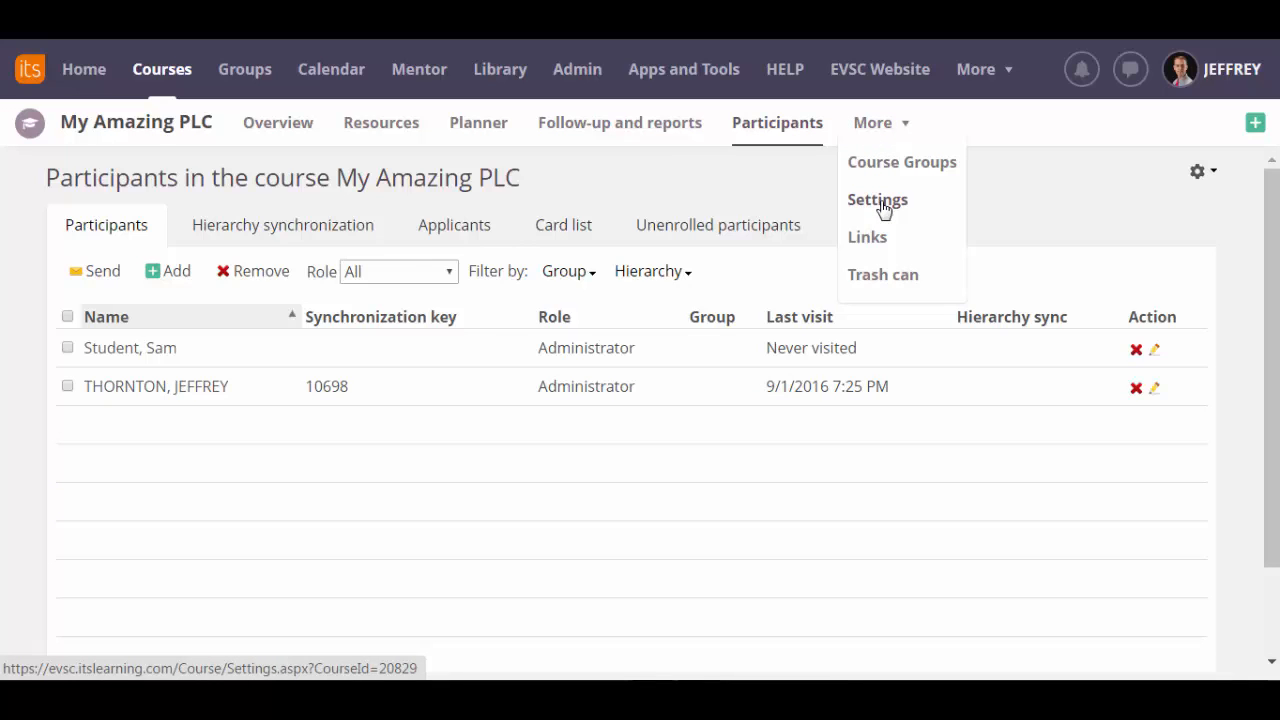
# Step: In course settings, tick Allow withdrawal under Permissions and save
pyautogui.click(877, 199)
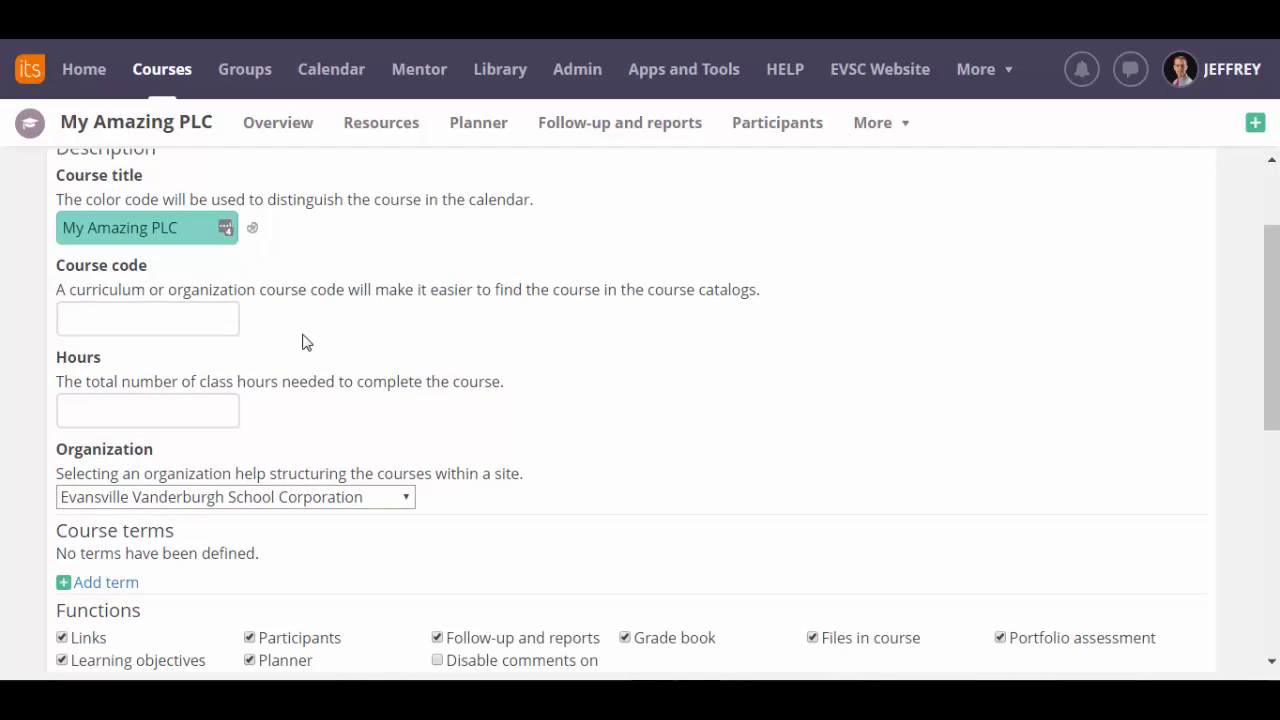
pyautogui.scroll(-3)
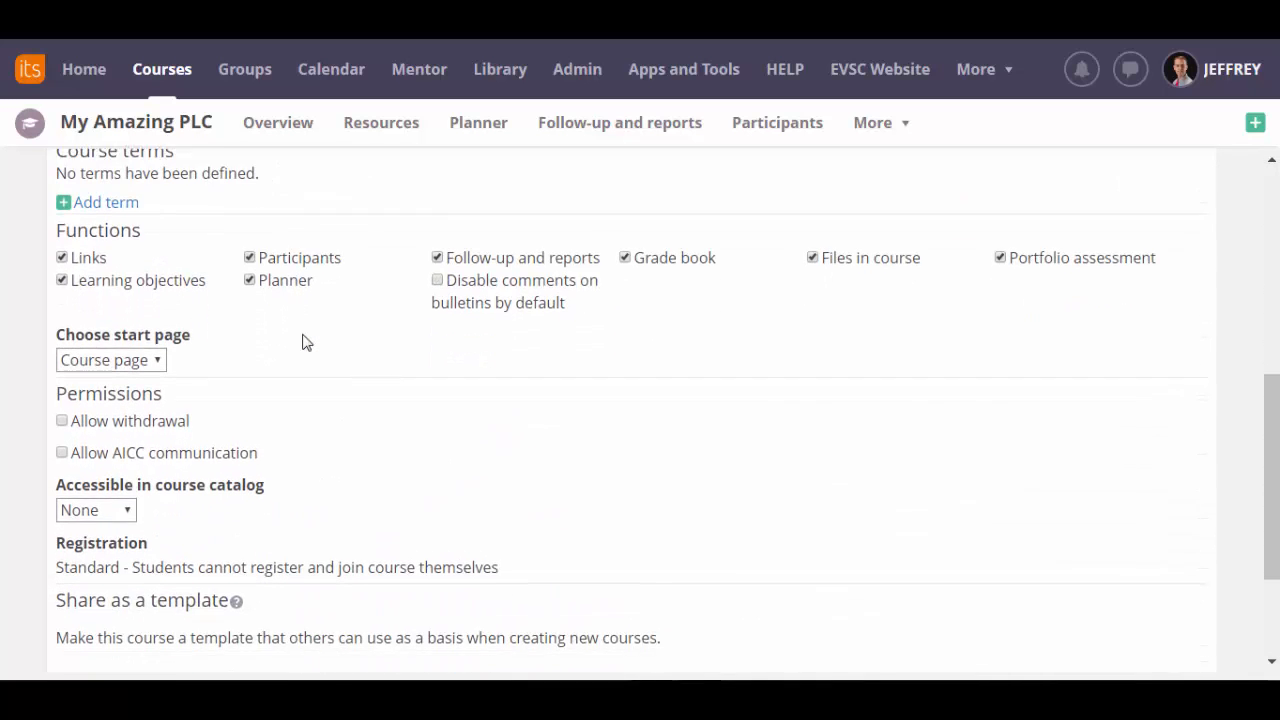
pyautogui.scroll(-3)
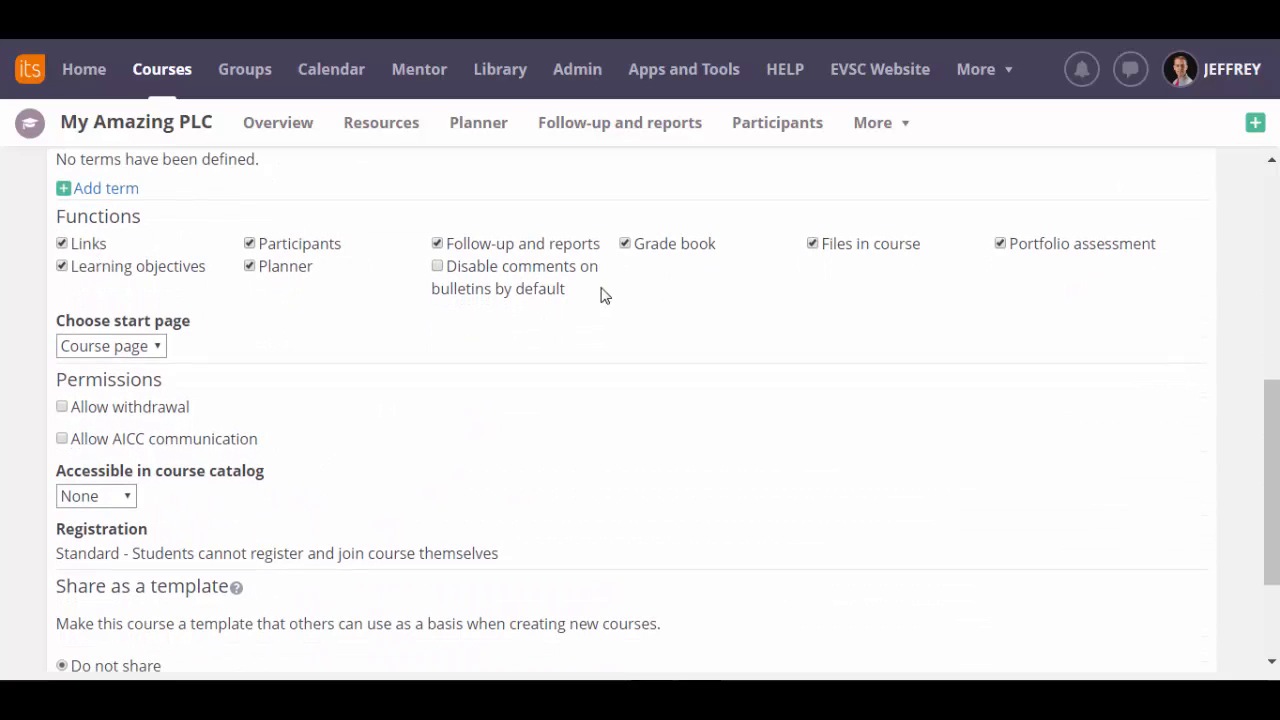
pyautogui.moveTo(330, 315)
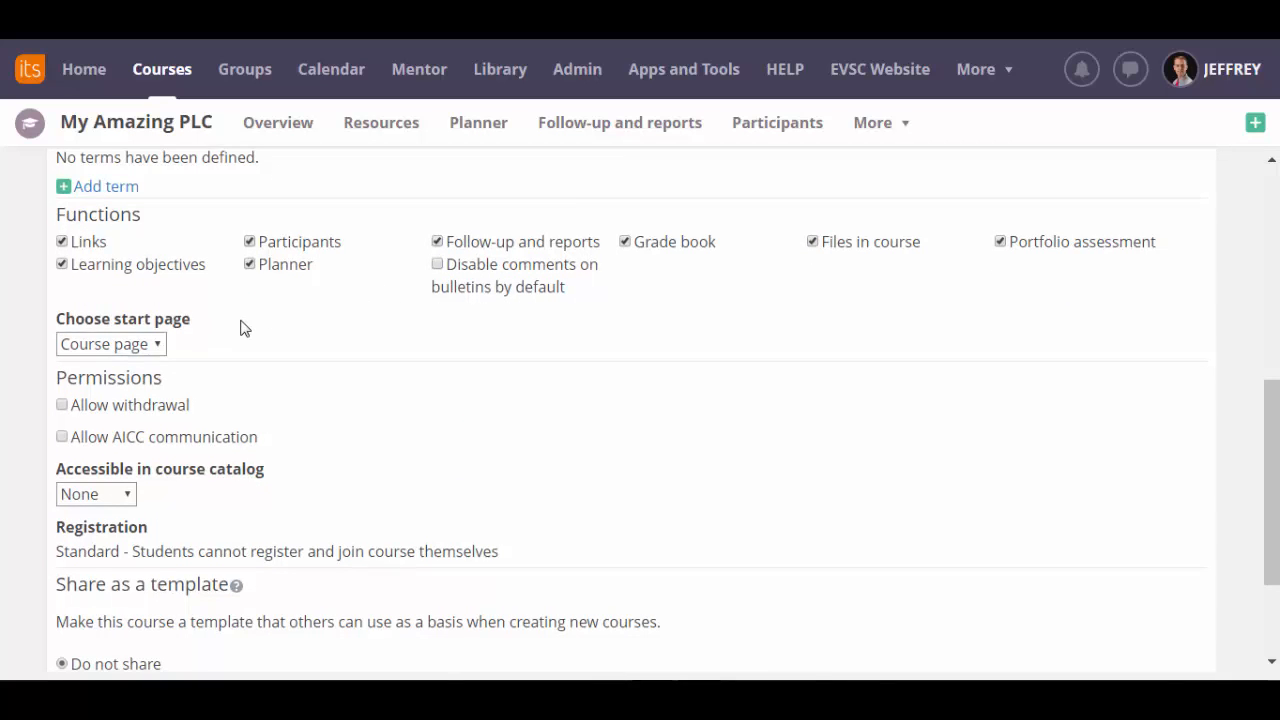
pyautogui.scroll(-3)
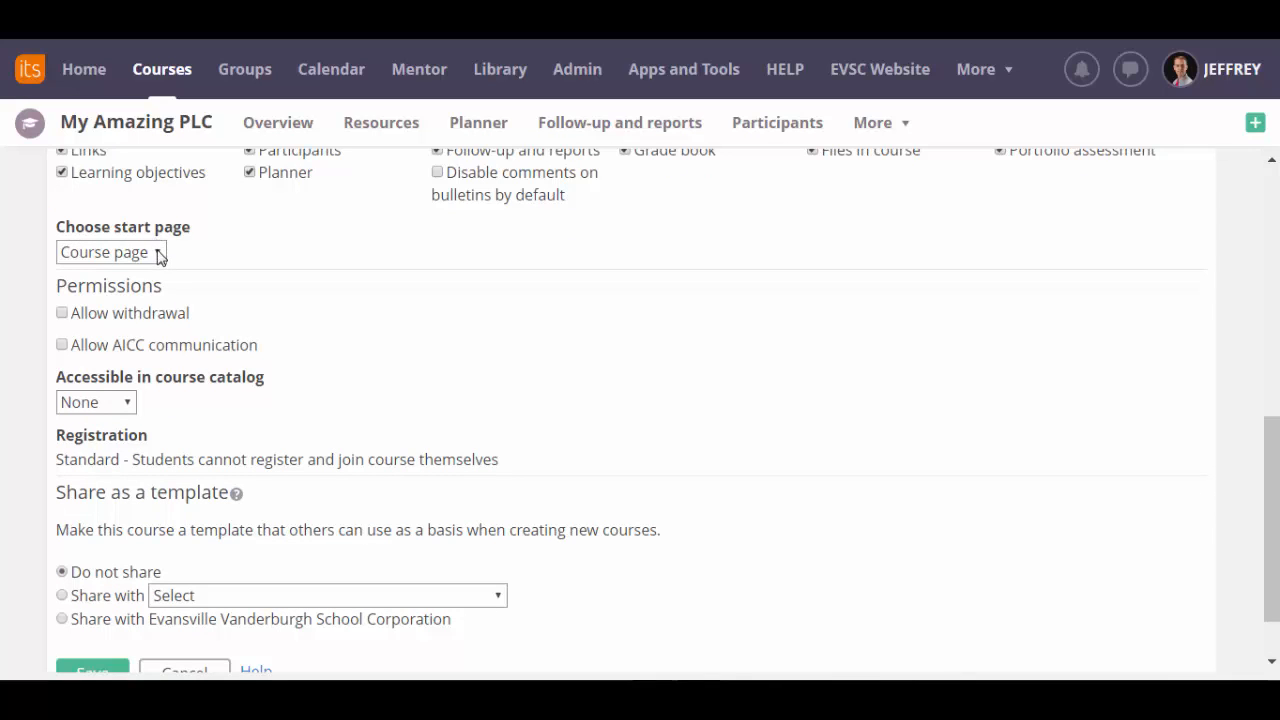
pyautogui.moveTo(165, 280)
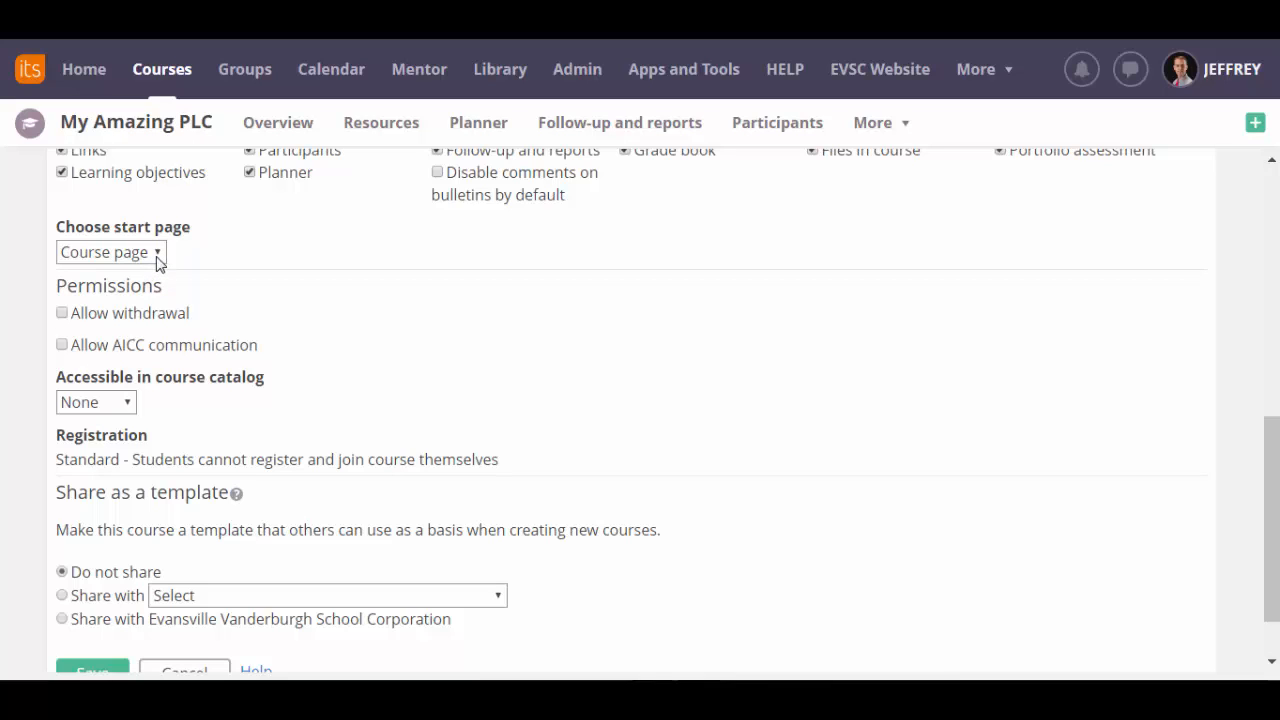
pyautogui.click(110, 252)
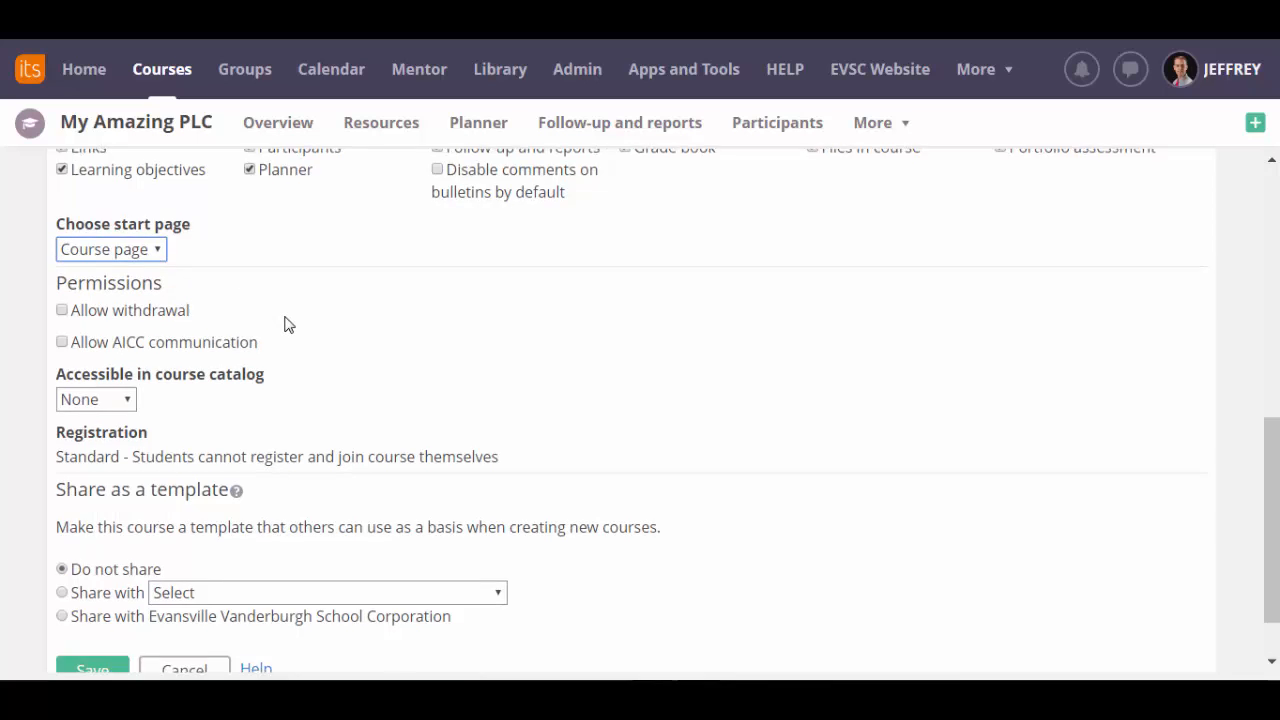
pyautogui.scroll(-3)
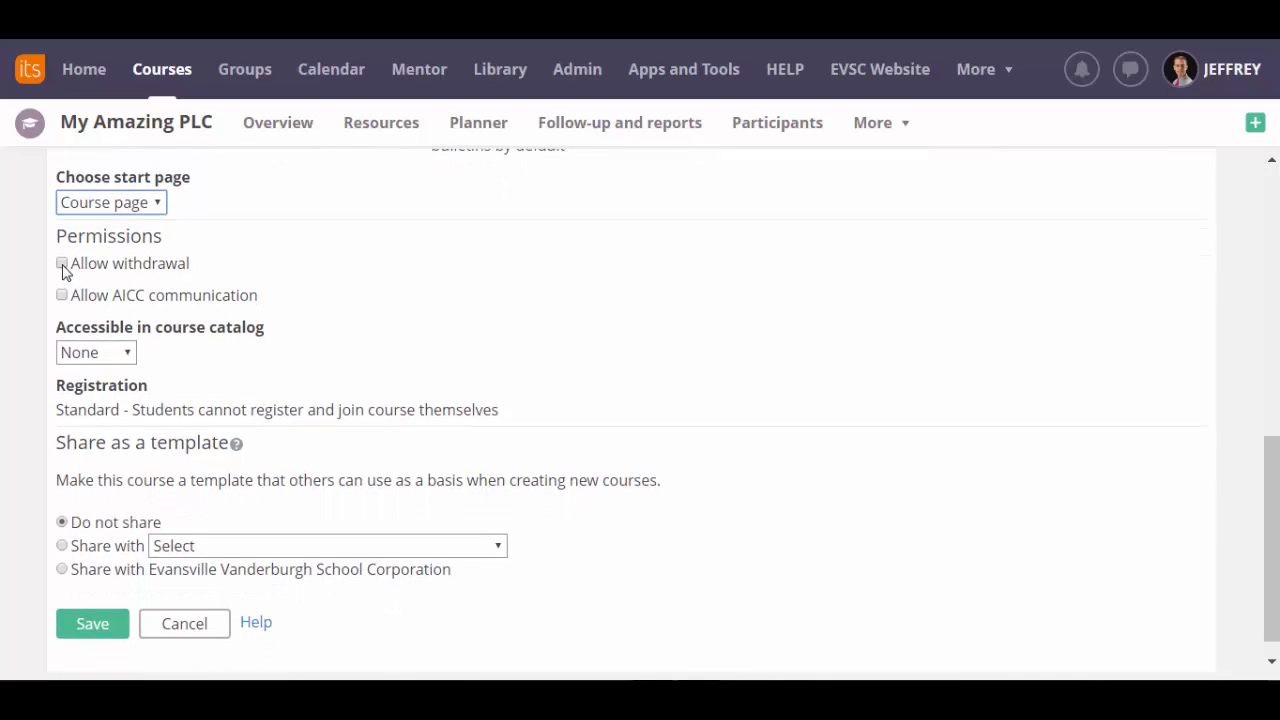
pyautogui.click(62, 263)
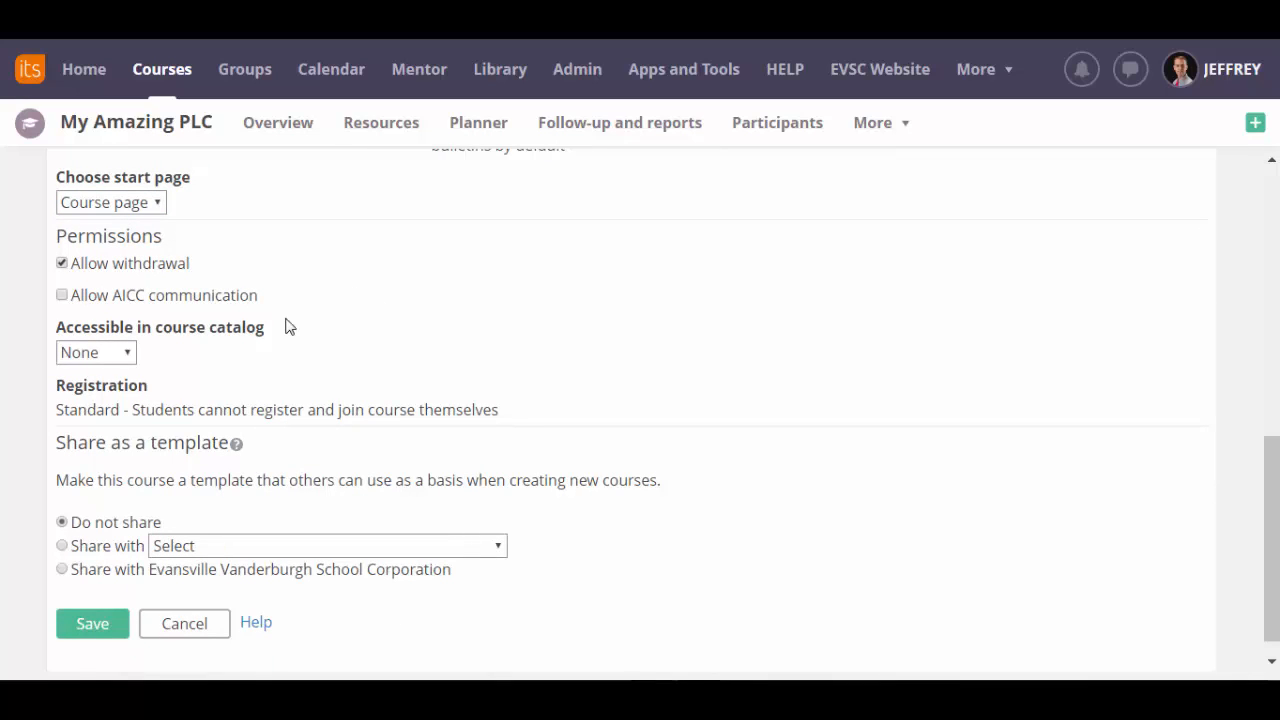
pyautogui.moveTo(276, 361)
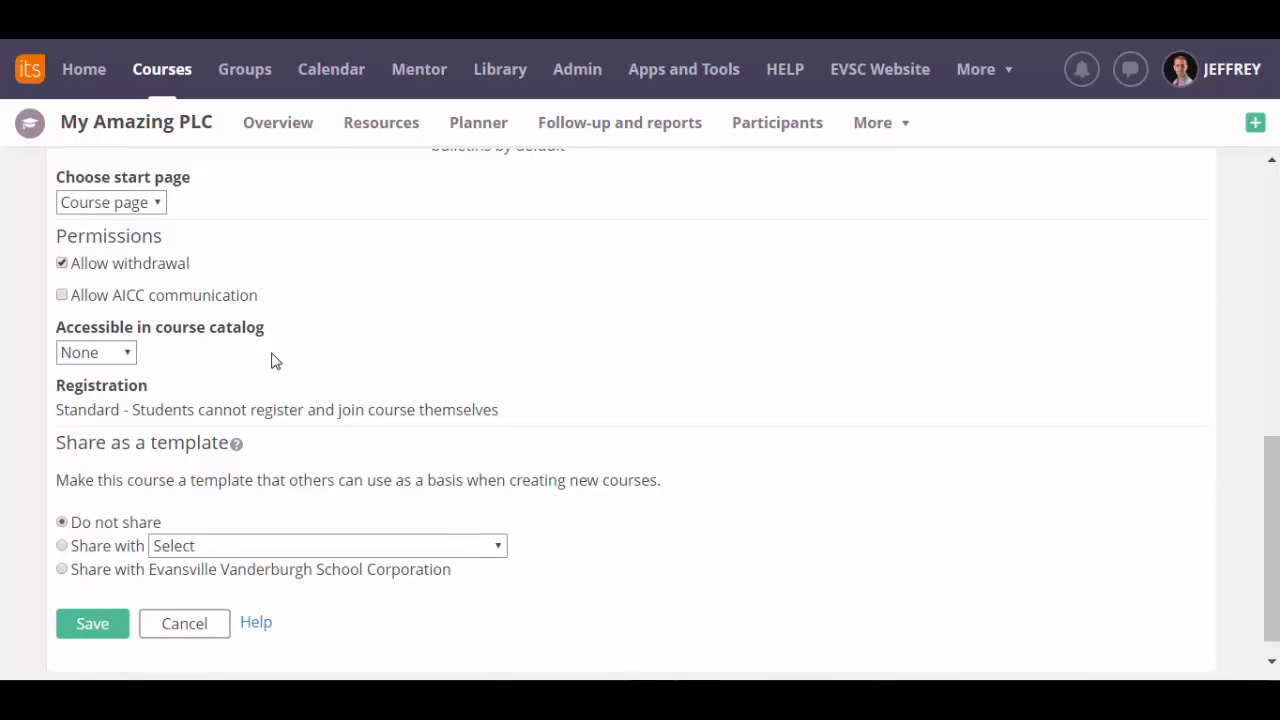
pyautogui.moveTo(230, 388)
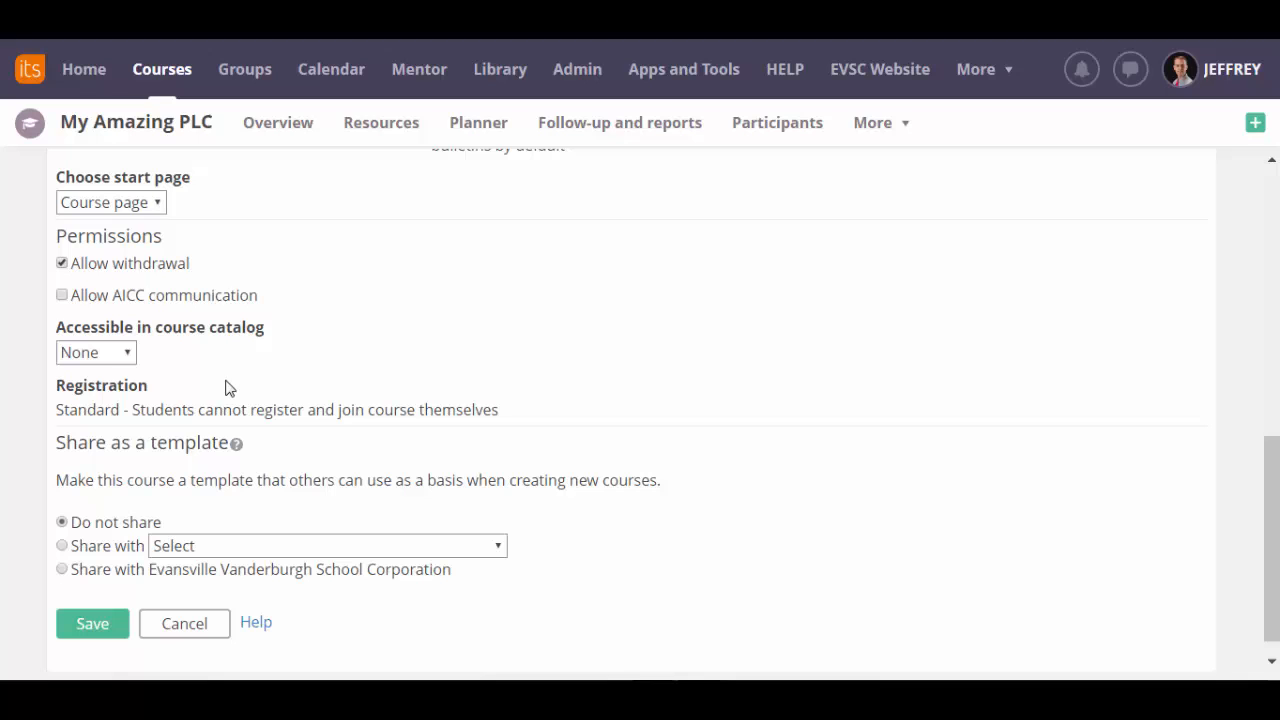
pyautogui.moveTo(108, 605)
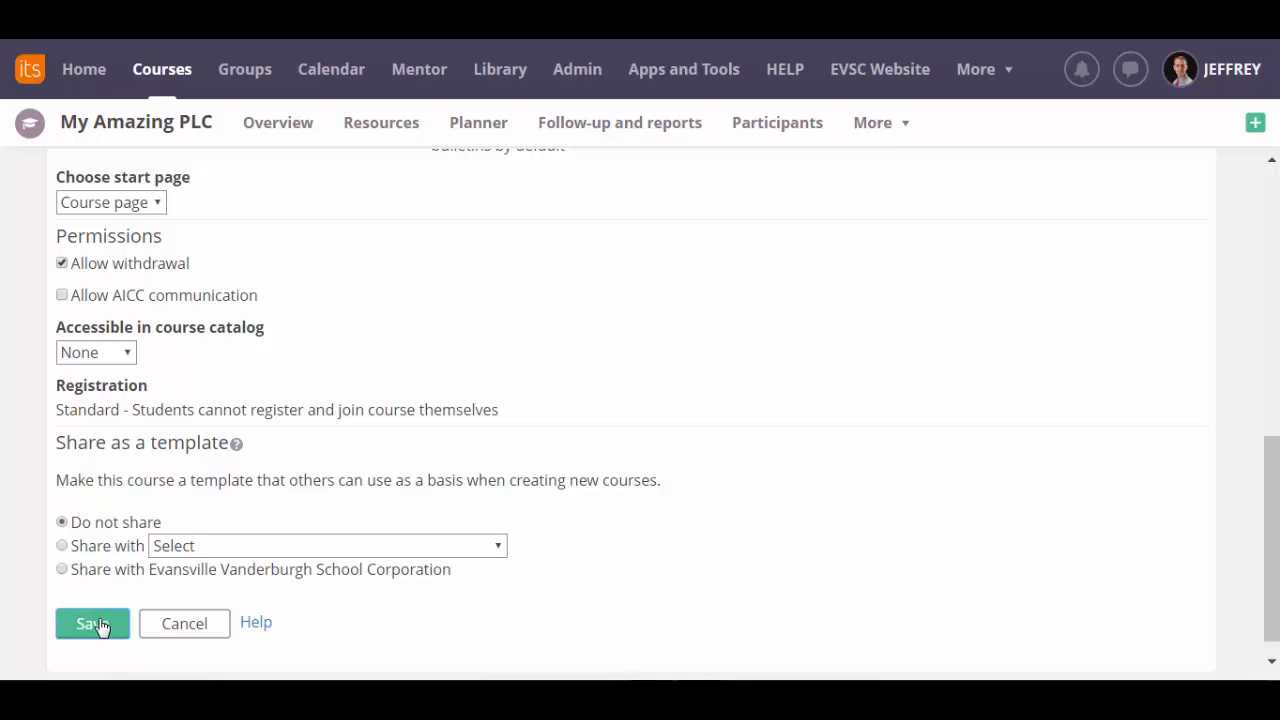
pyautogui.click(92, 623)
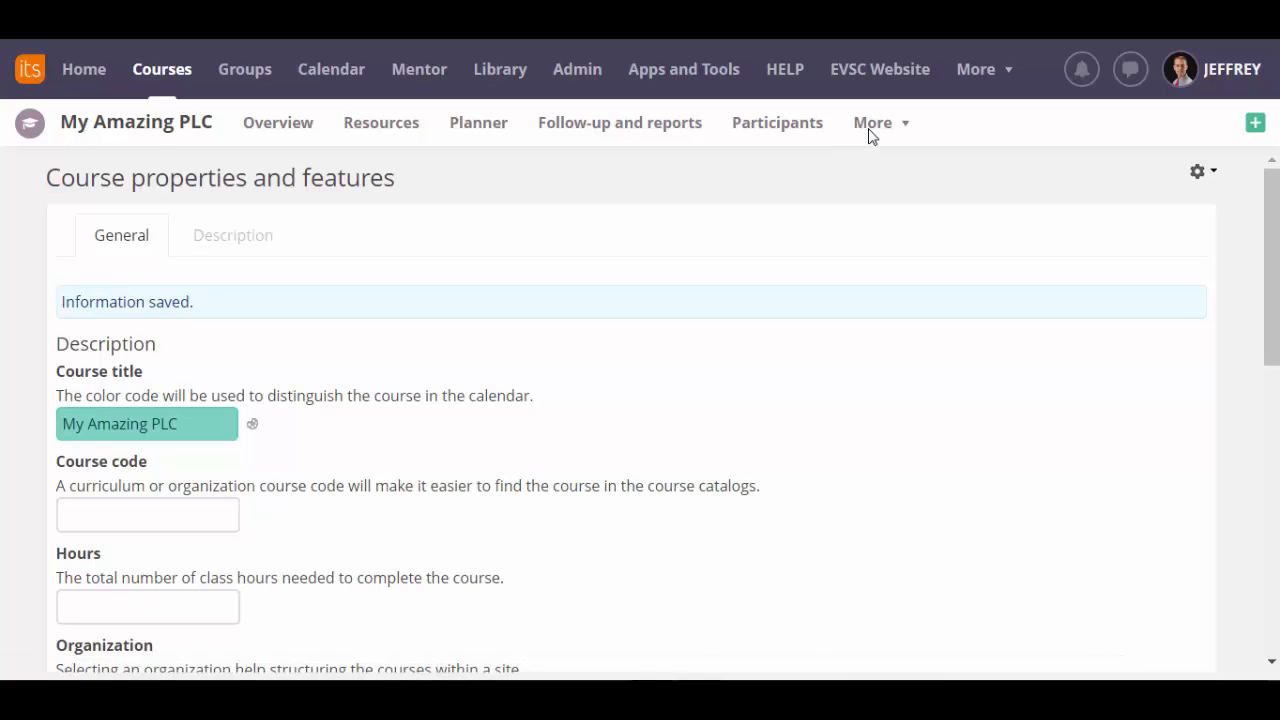
# Step: View the empty Learning objectives page via More > Settings, then return to Overview
pyautogui.click(871, 122)
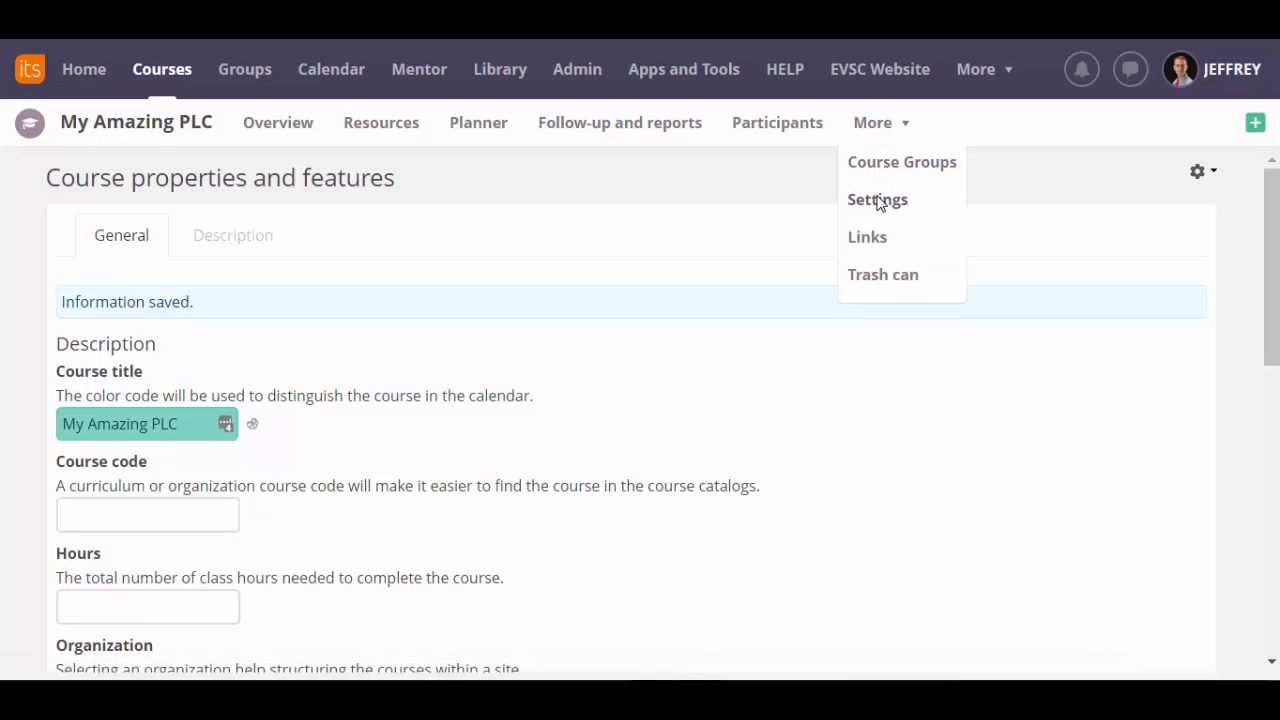
pyautogui.click(877, 199)
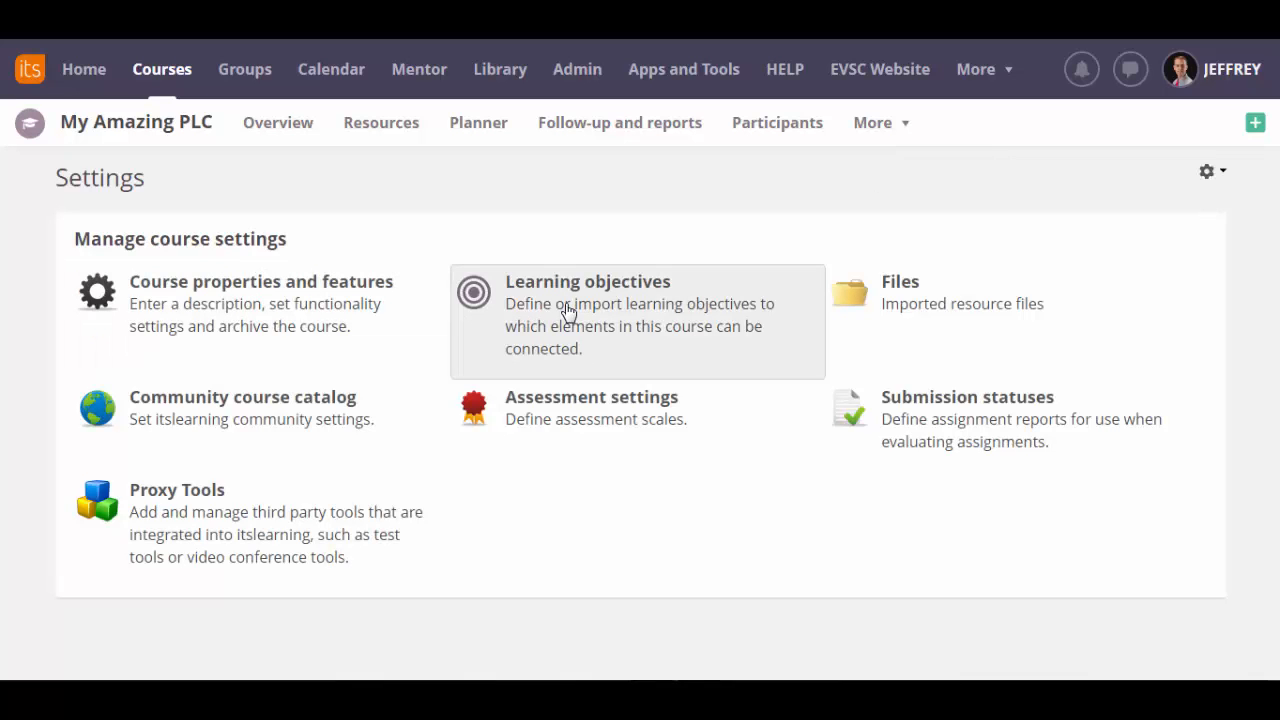
pyautogui.click(587, 281)
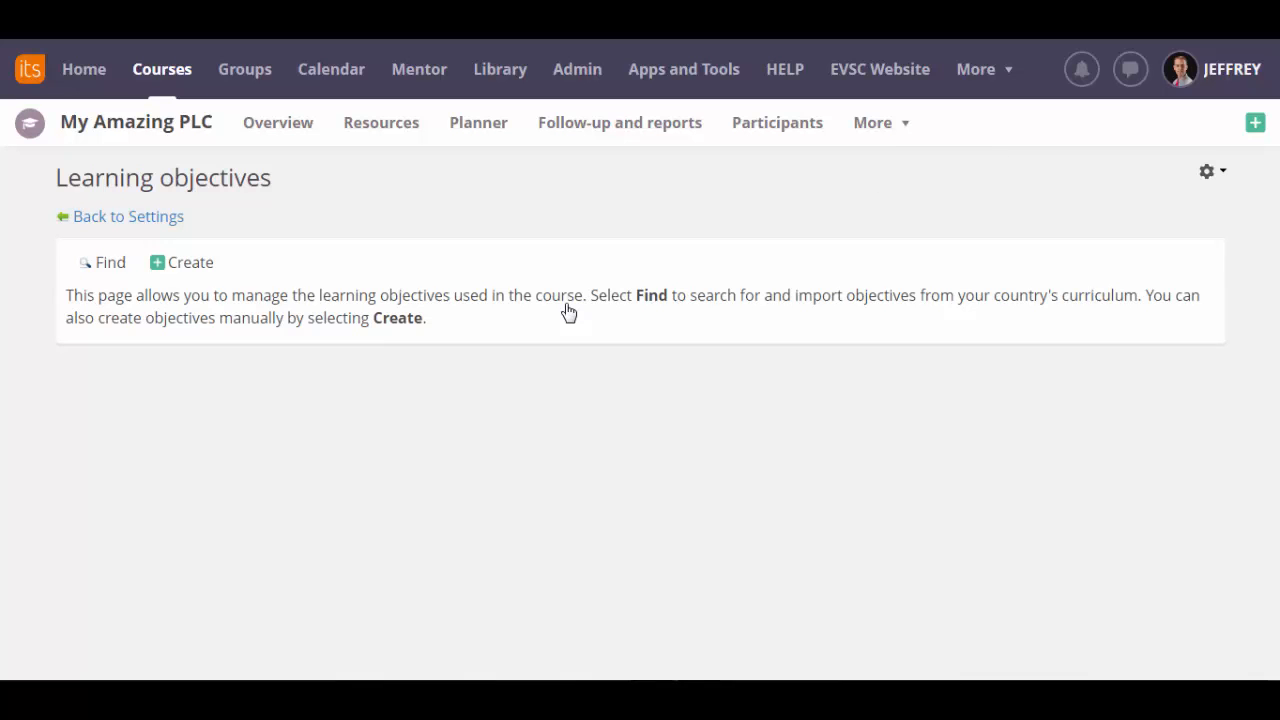
pyautogui.moveTo(128, 216)
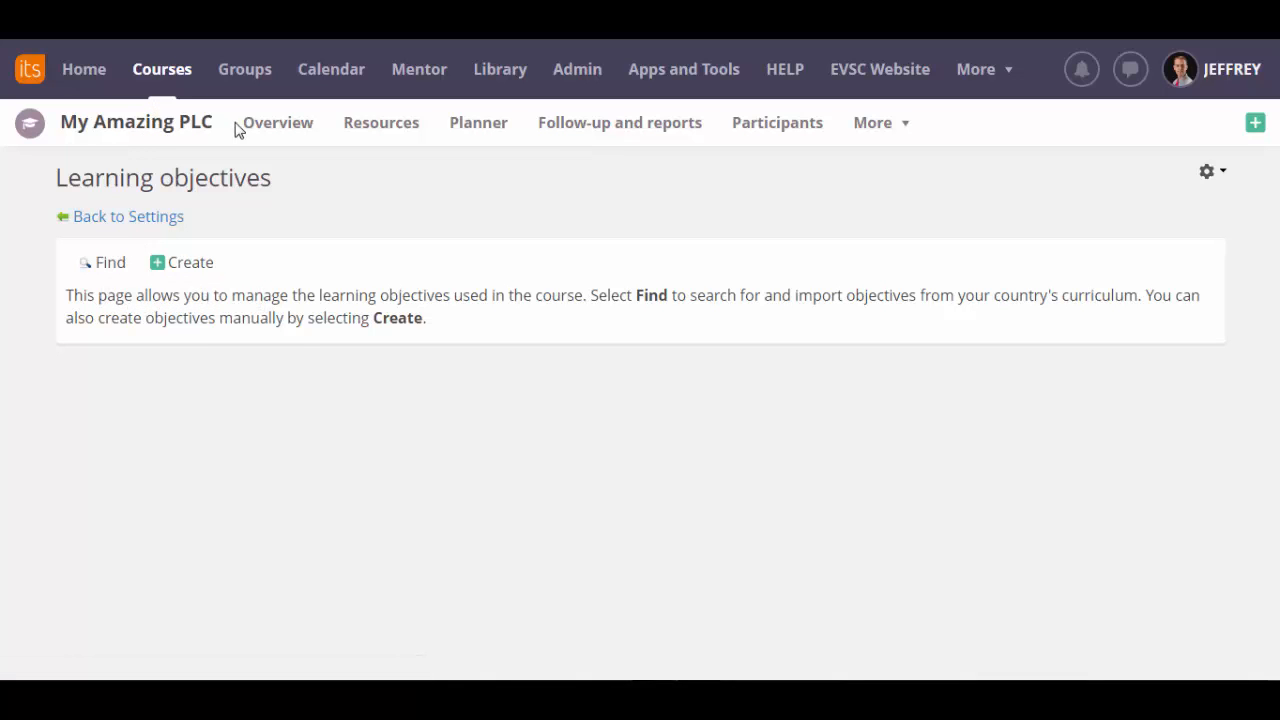
pyautogui.click(277, 122)
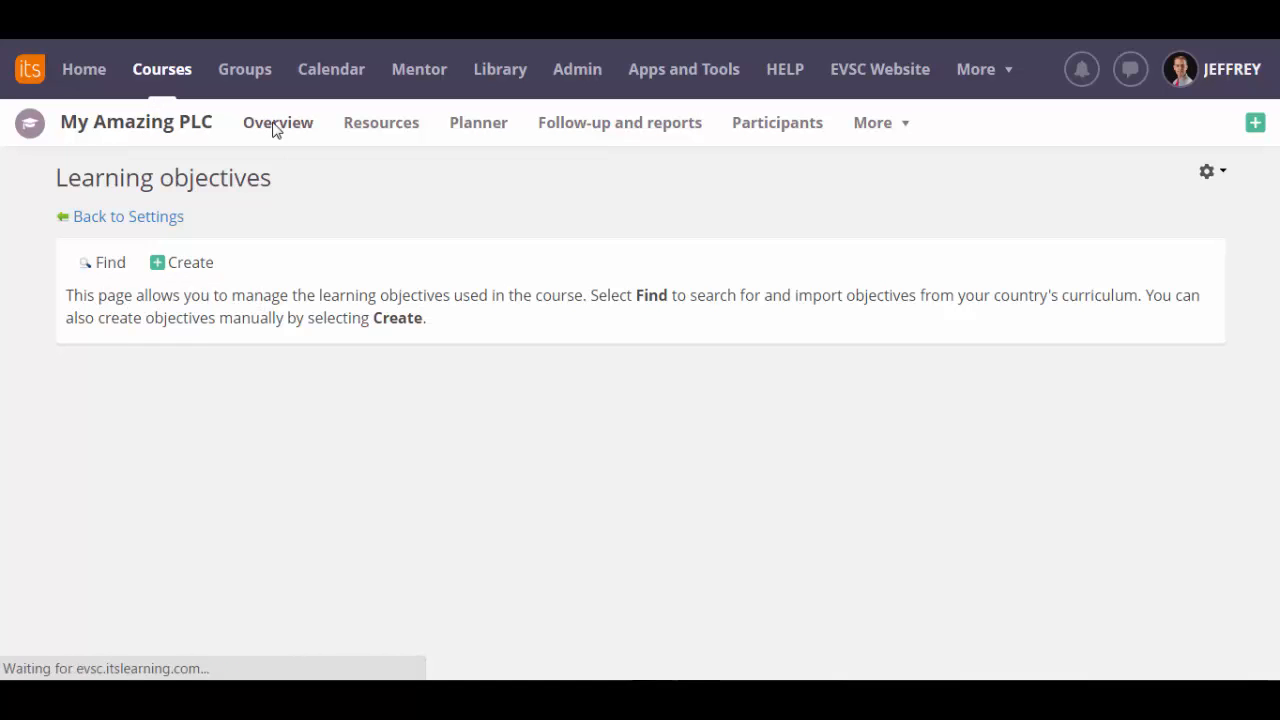
pyautogui.click(278, 122)
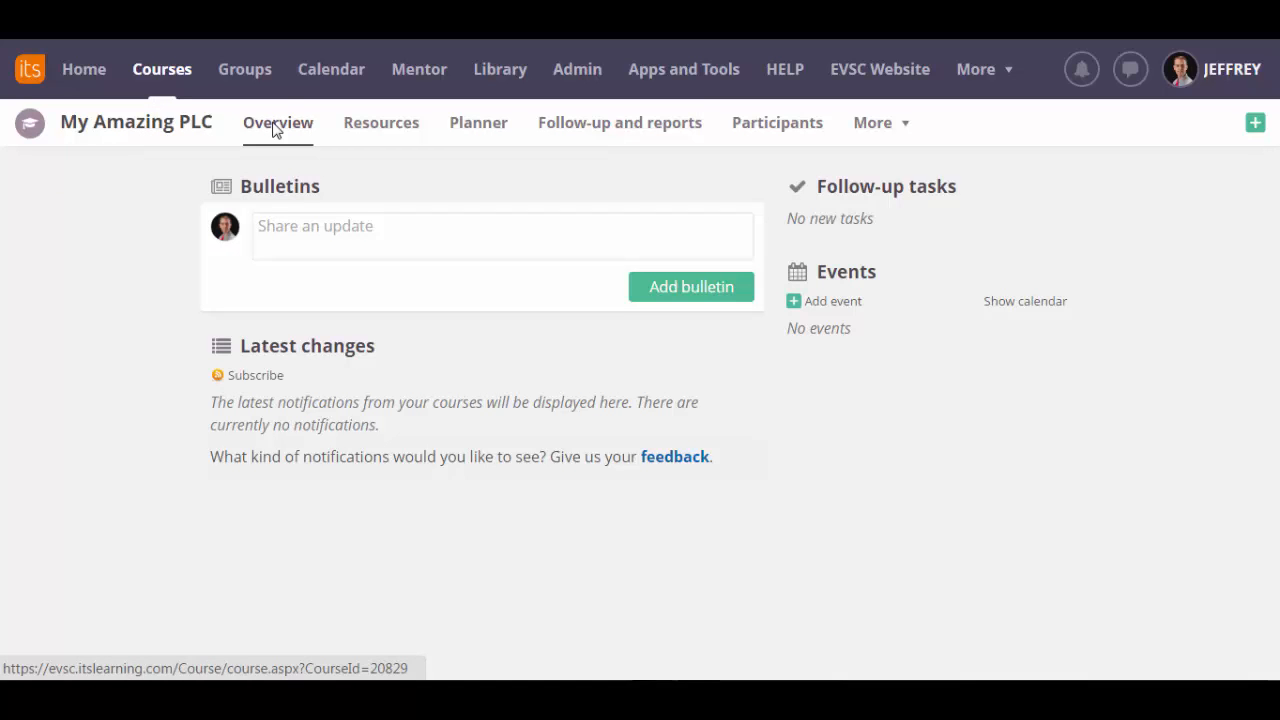